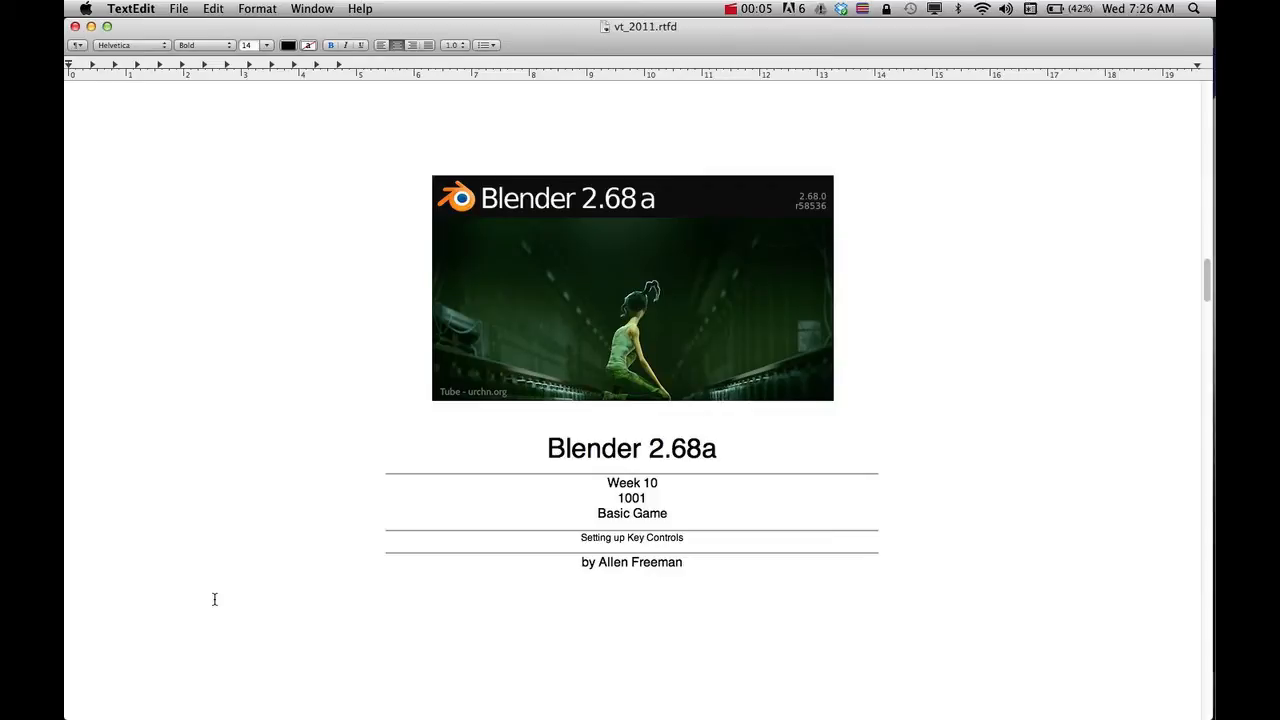
# Step: Switch from the TextEdit Week 10 title page to Blender
pyautogui.press('Cmd+Tab')
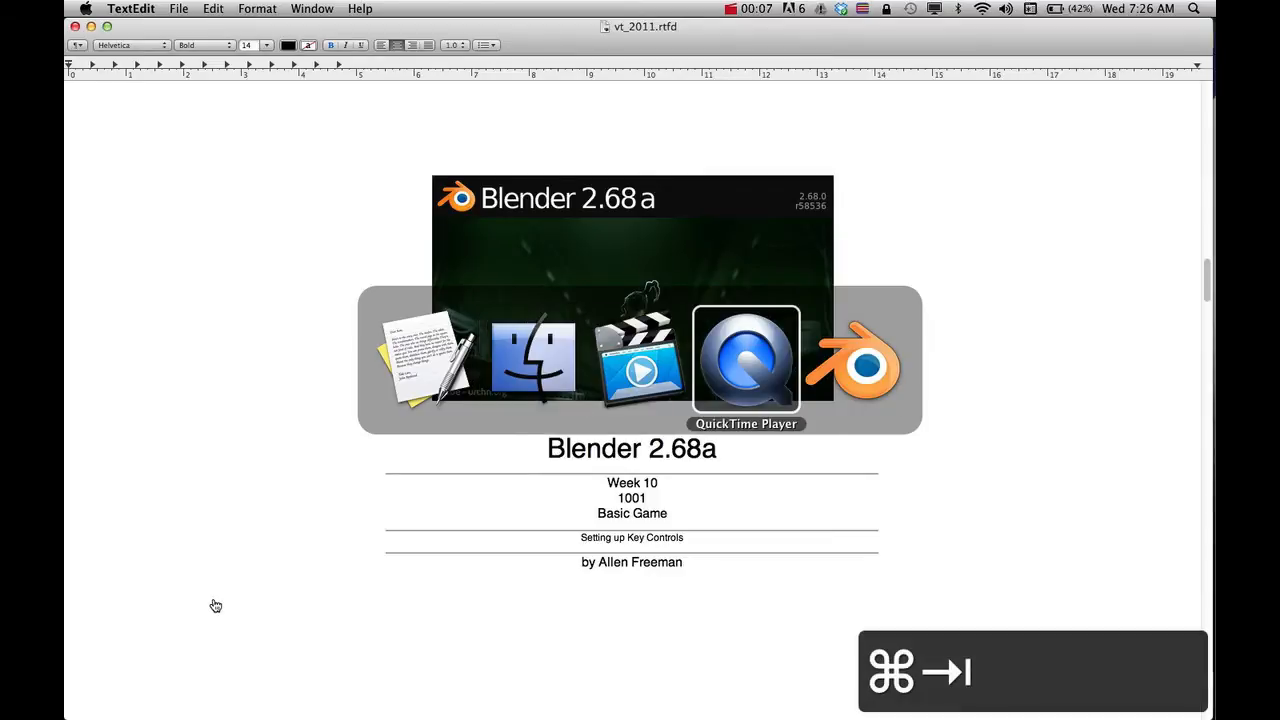
pyautogui.press('cmd+tab')
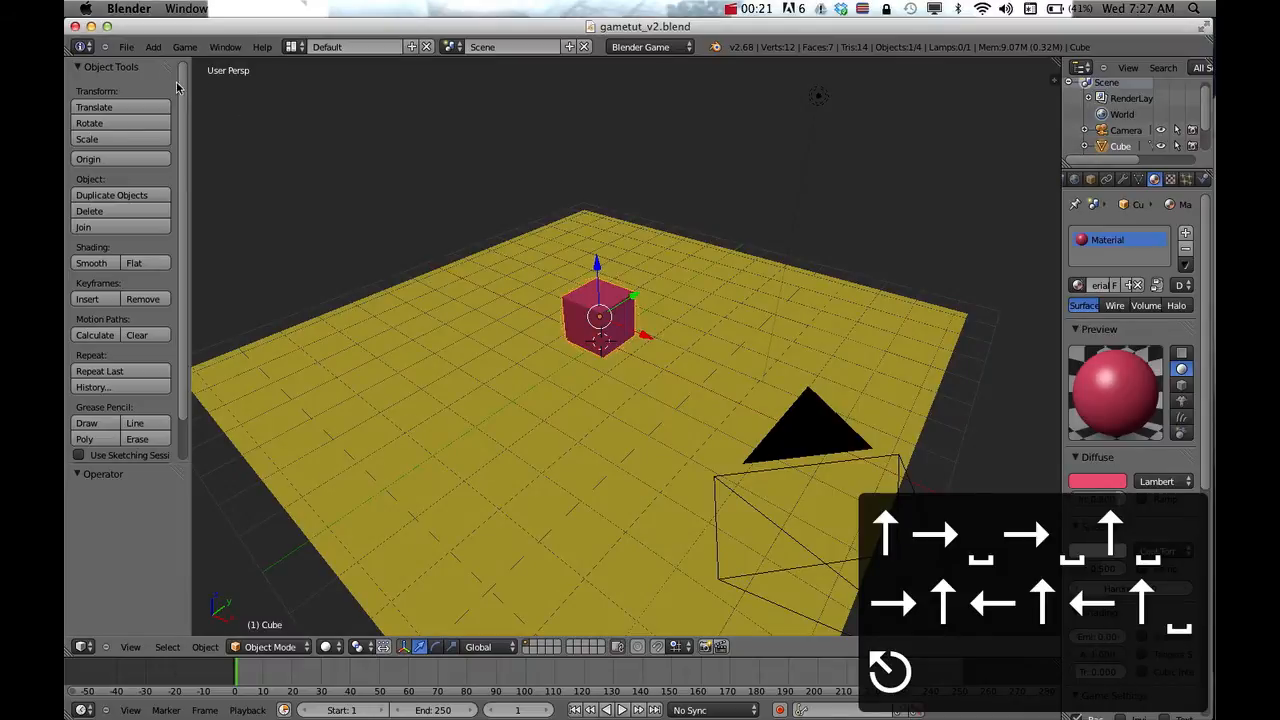
# Step: Open gametut_v1.blend from the recent files
pyautogui.click(127, 47)
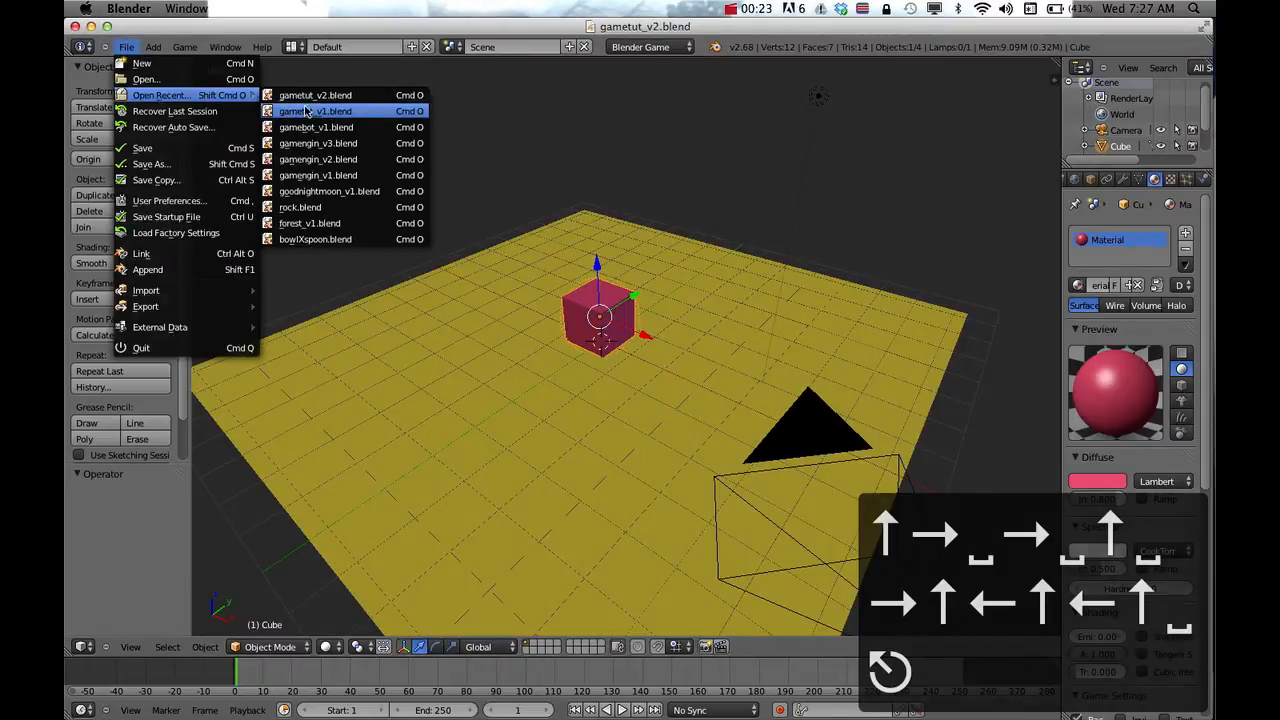
pyautogui.click(315, 111)
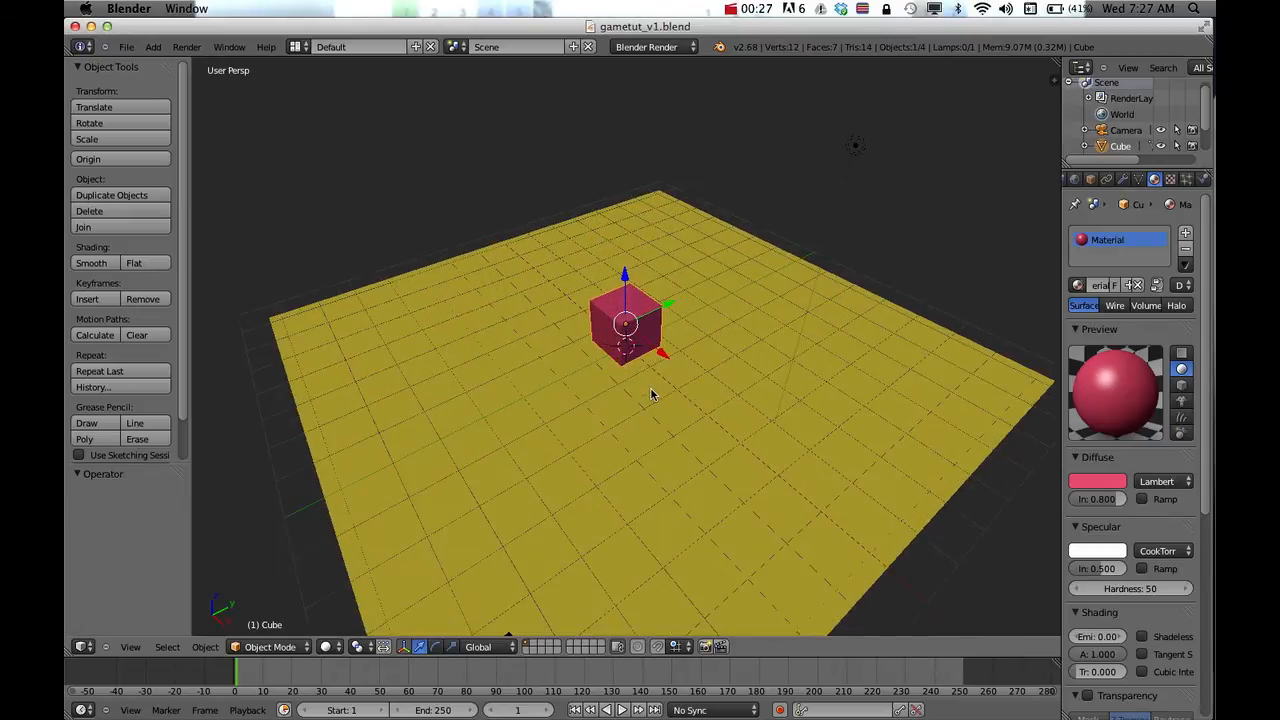
pyautogui.moveTo(618, 318)
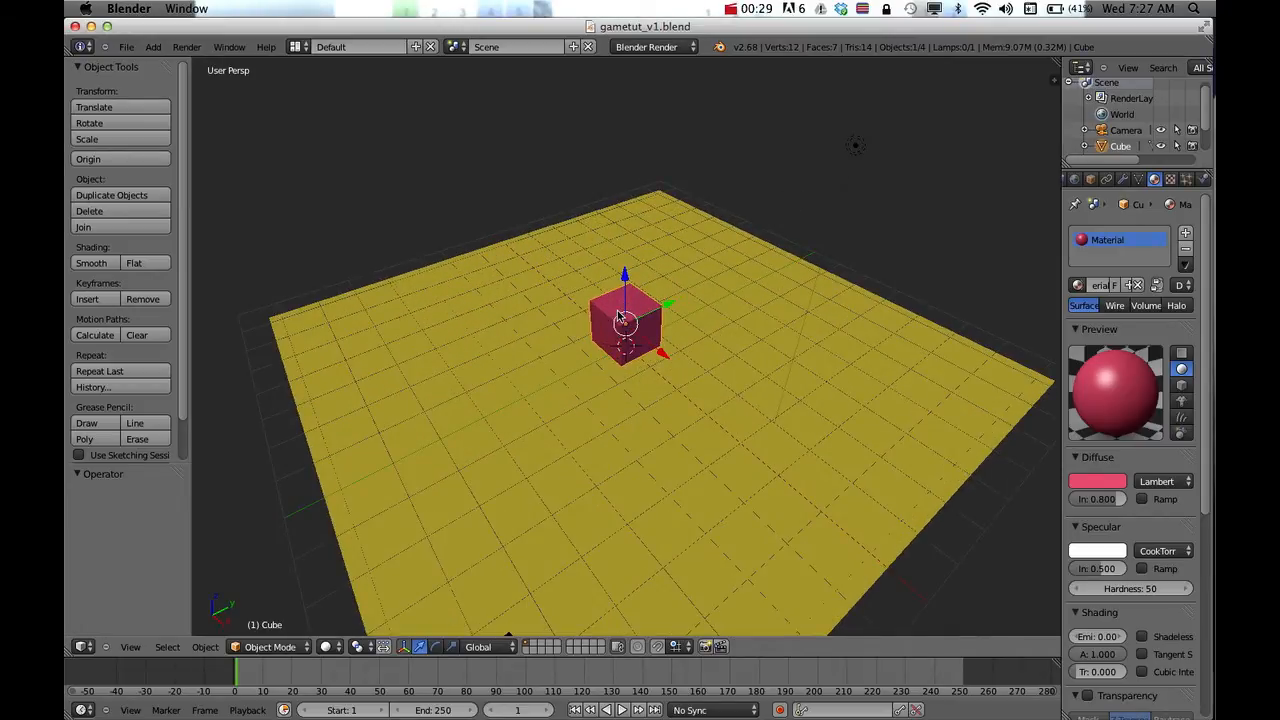
# Step: Set the render engine to Blender Game and the cube's physics type to Rigid Body
pyautogui.click(658, 47)
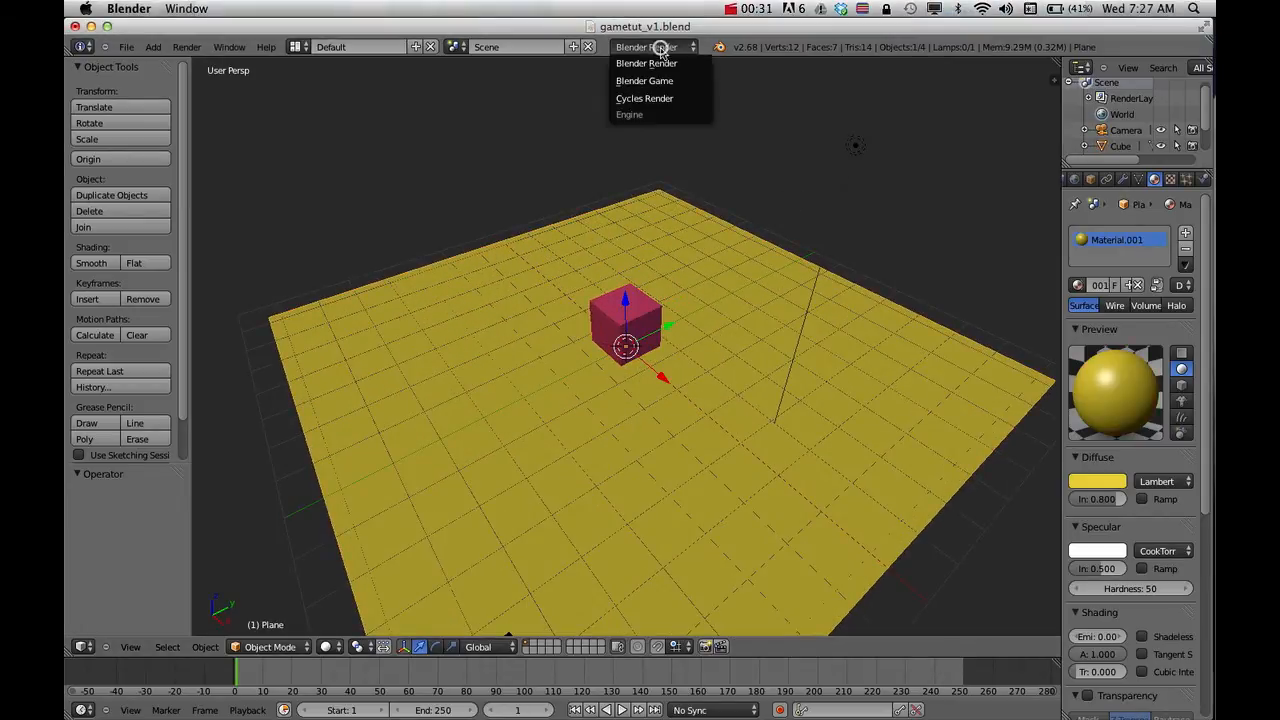
pyautogui.moveTo(639, 80)
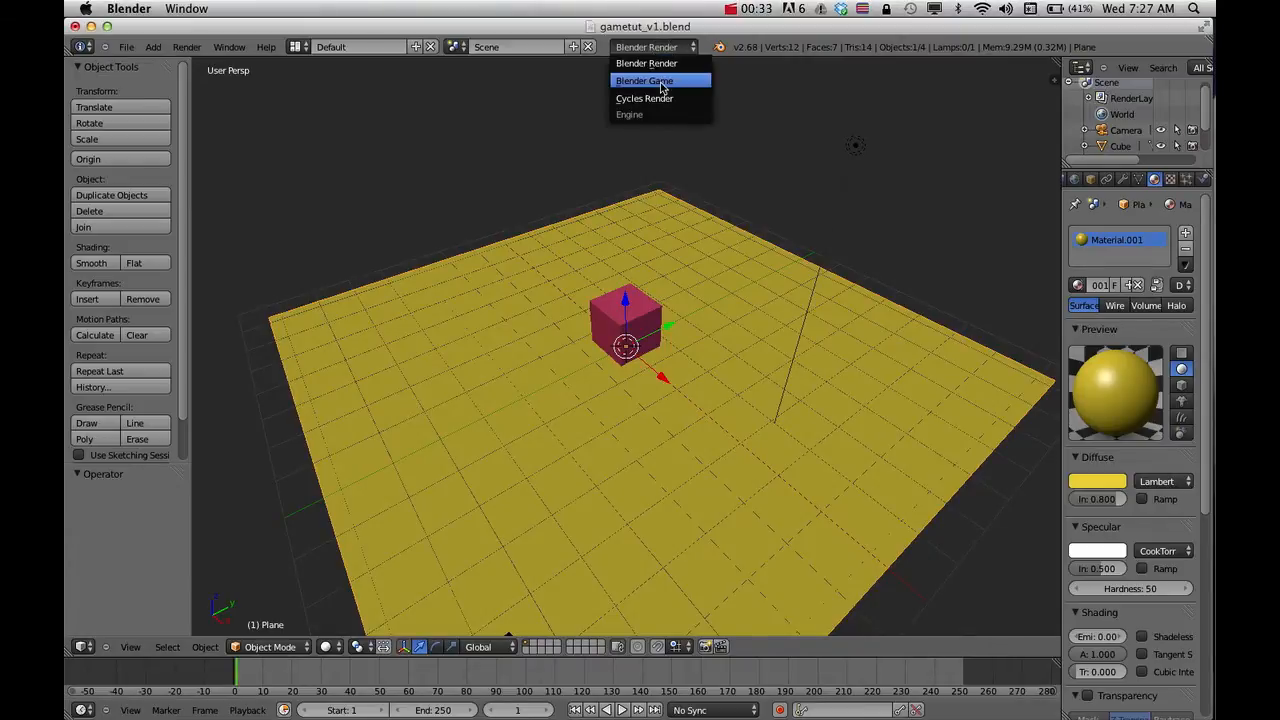
pyautogui.click(640, 80)
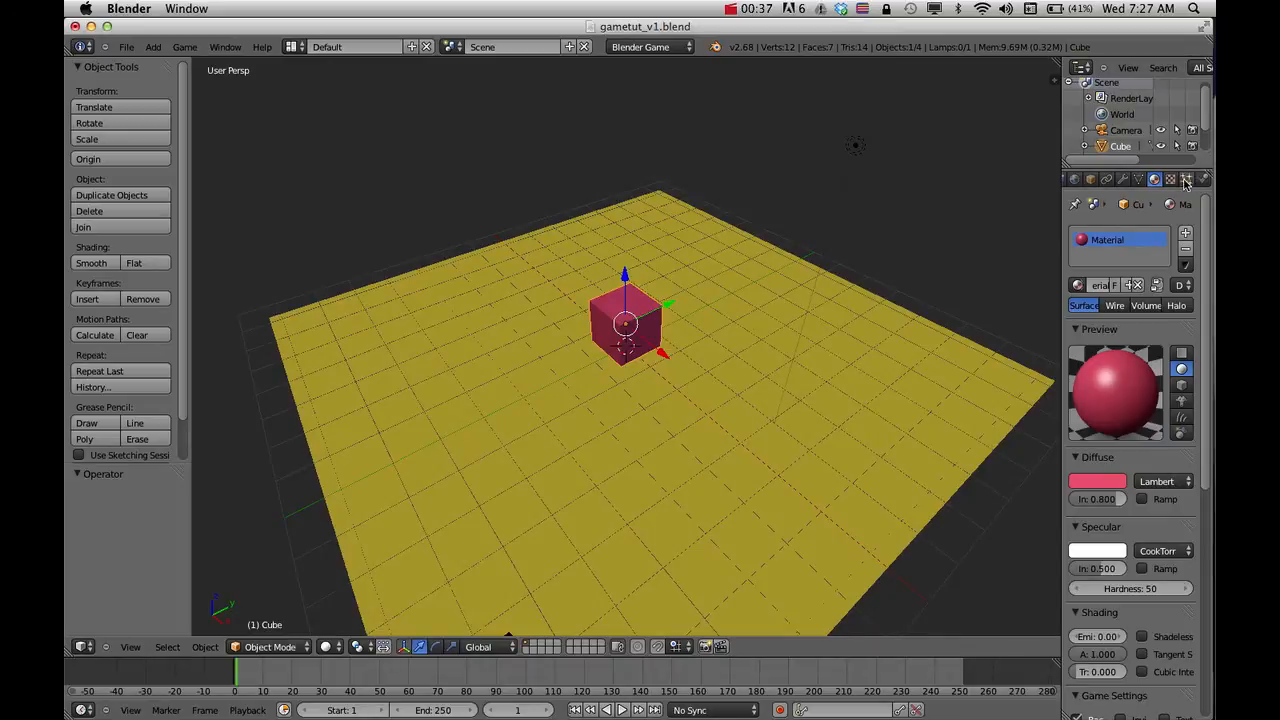
pyautogui.moveTo(1171, 179)
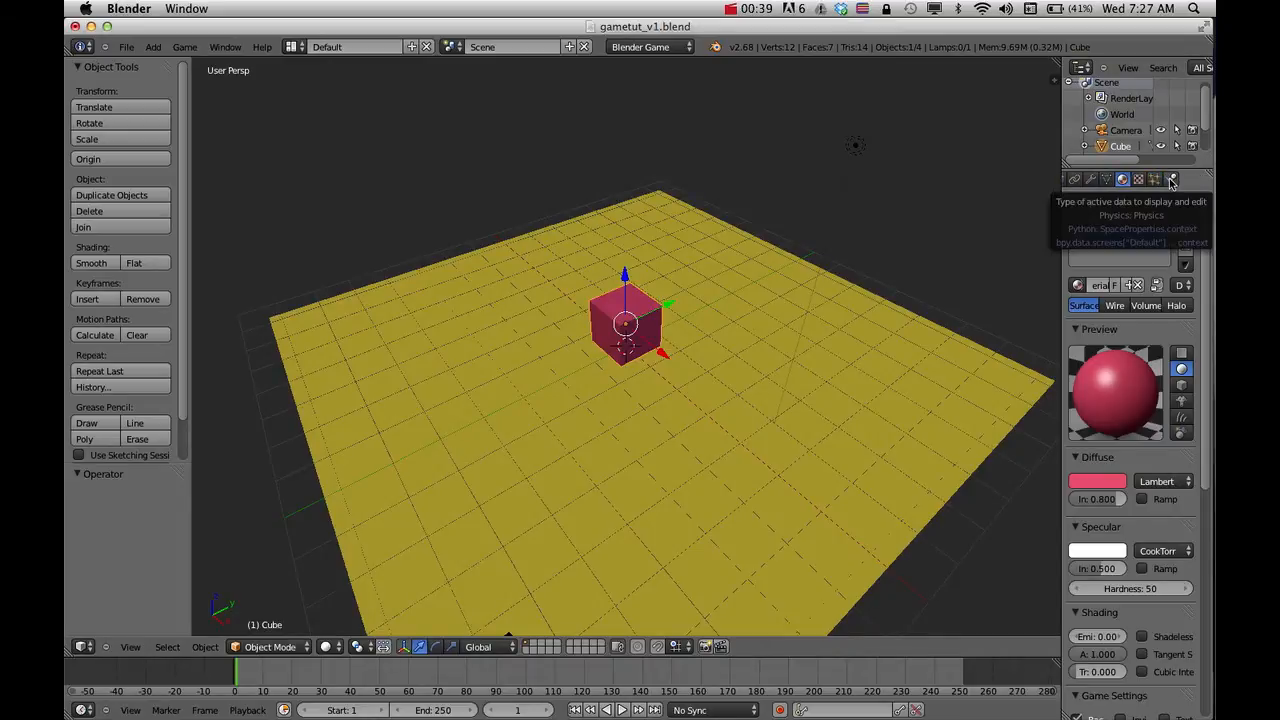
pyautogui.click(1172, 179)
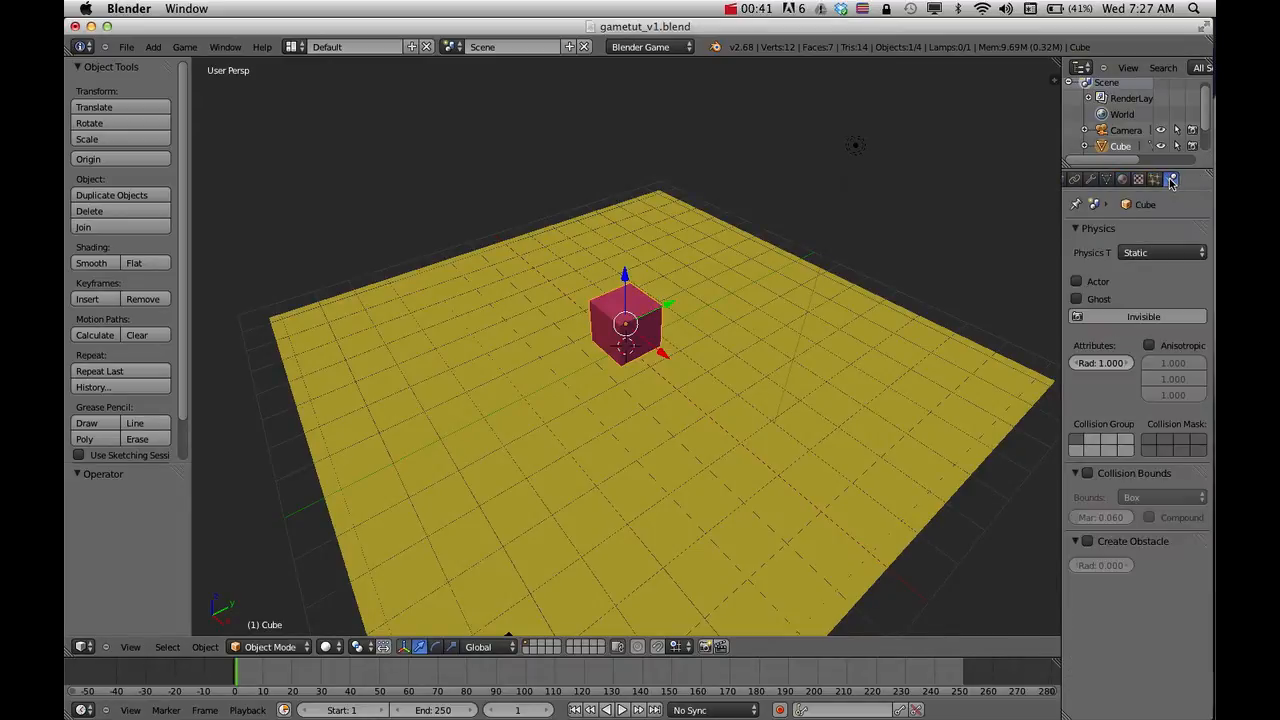
pyautogui.moveTo(719, 297)
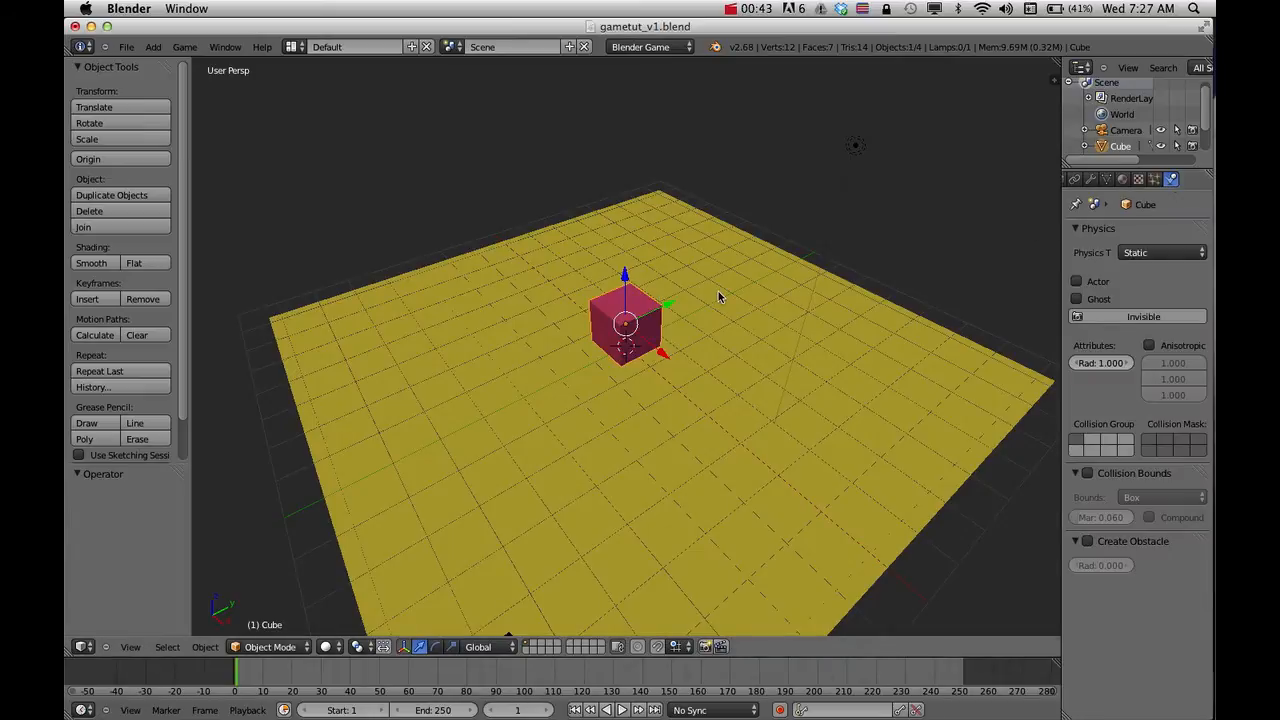
pyautogui.moveTo(1171, 252)
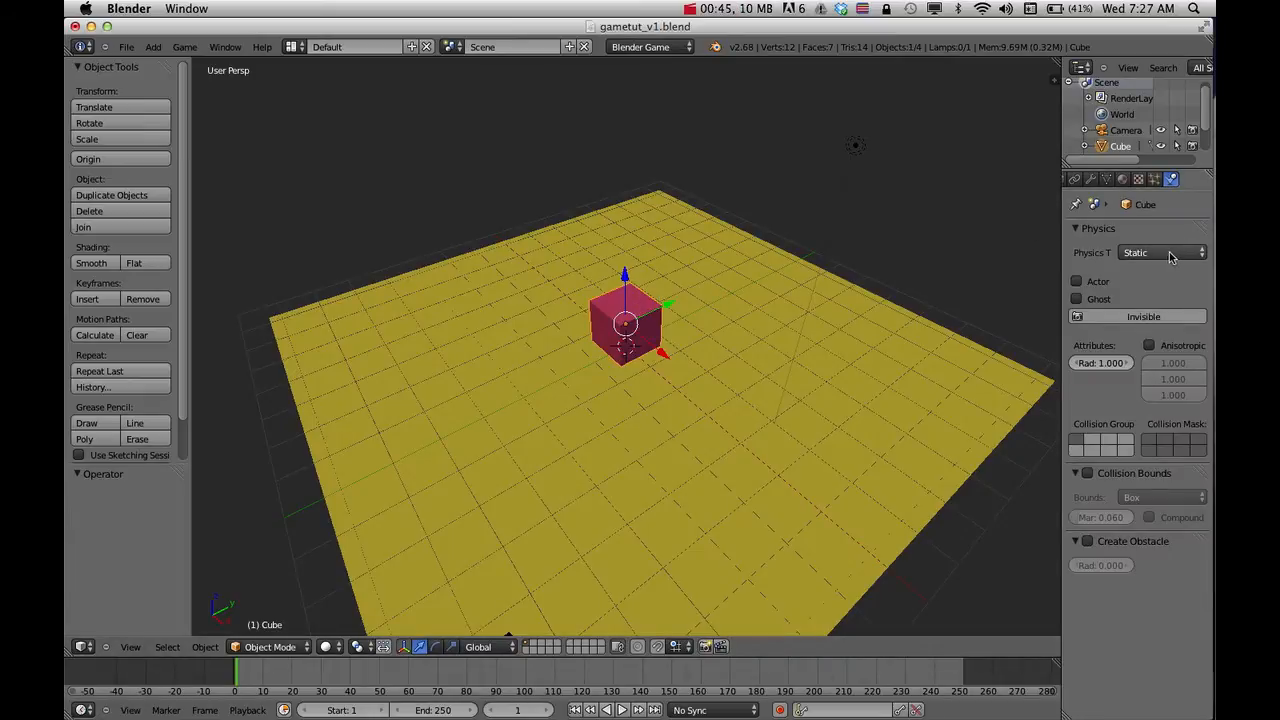
pyautogui.click(1160, 252)
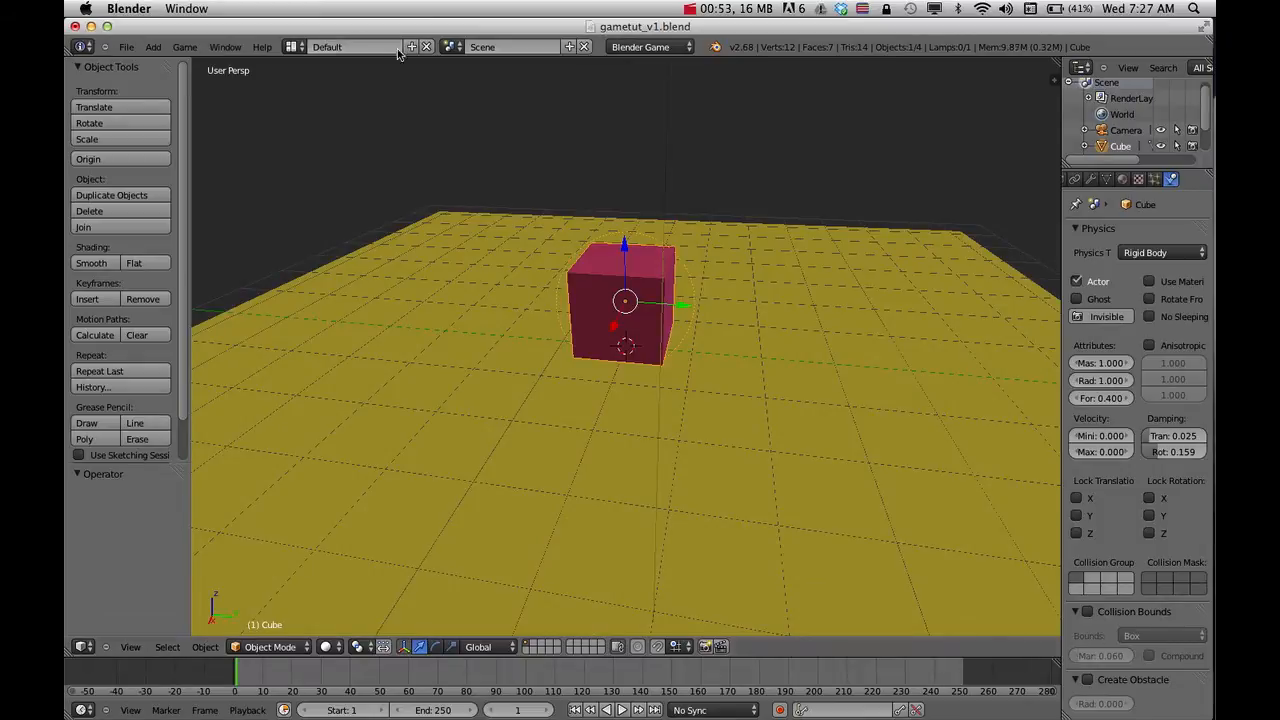
# Step: Choose the Game Logic screen layout
pyautogui.click(294, 46)
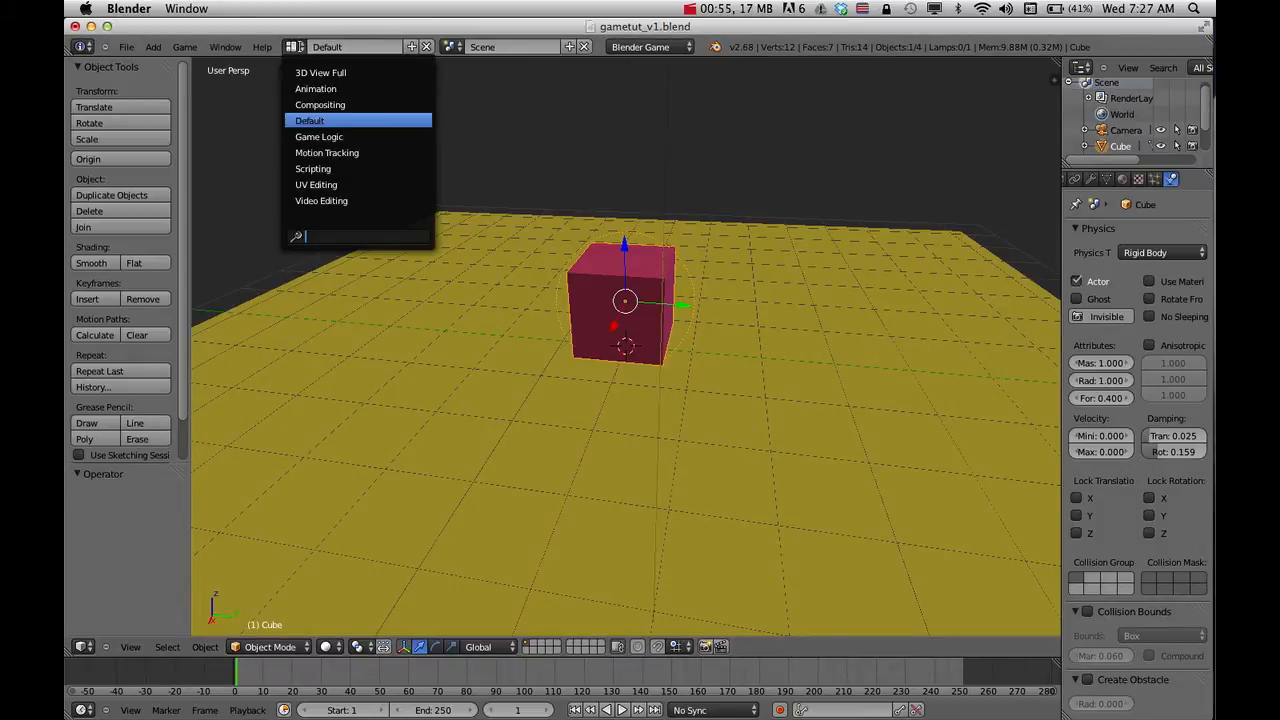
pyautogui.click(319, 136)
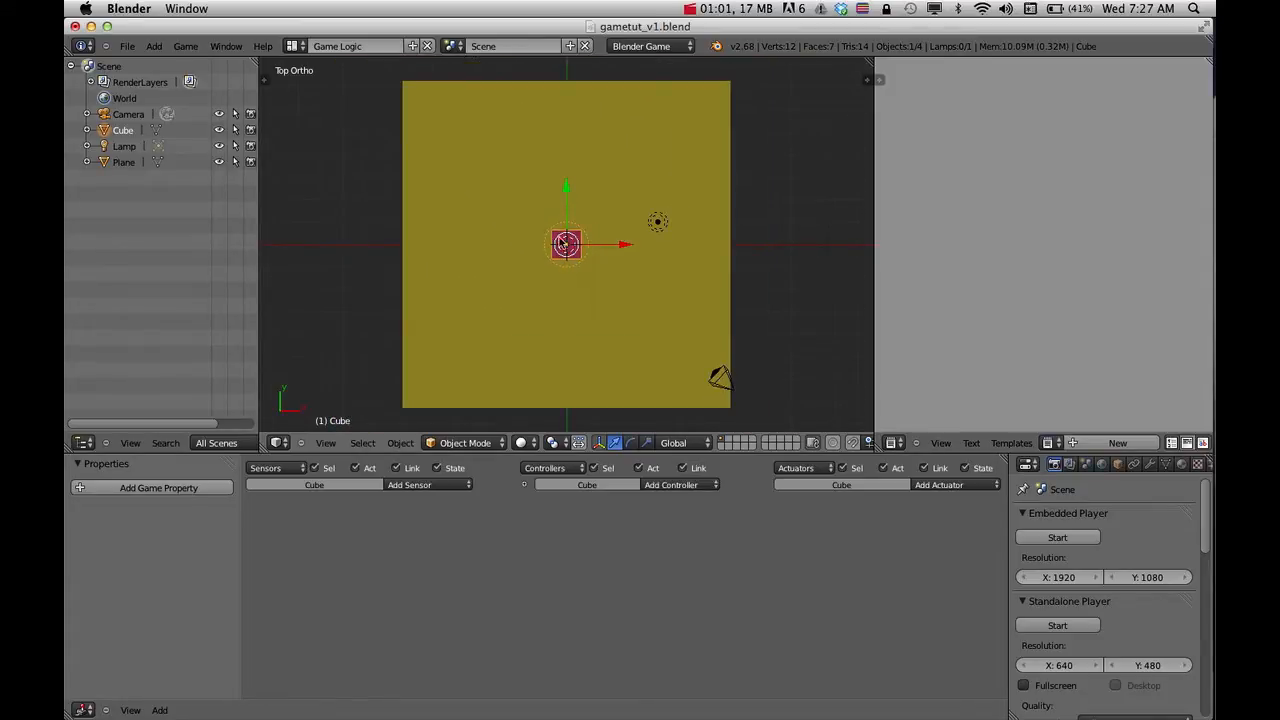
pyautogui.moveTo(570, 223)
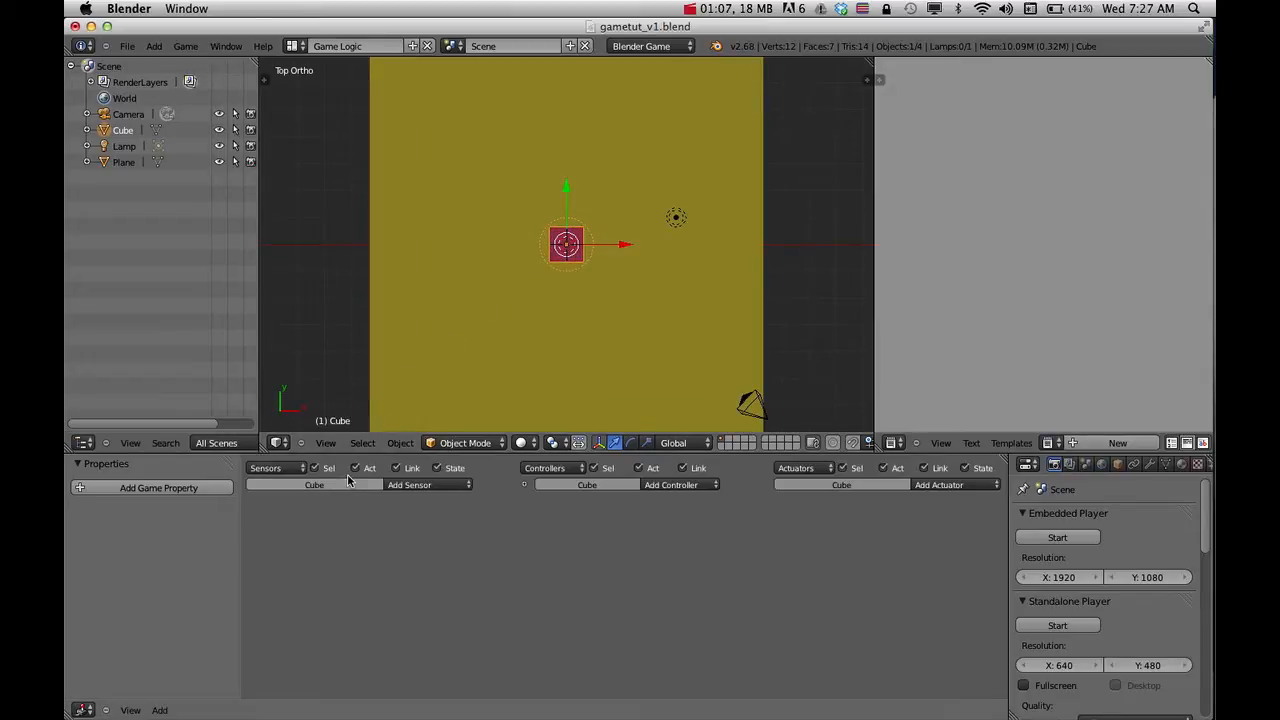
# Step: Add a Keyboard sensor, And controller and Motion actuator, setting the key to Up Arrow
pyautogui.click(427, 484)
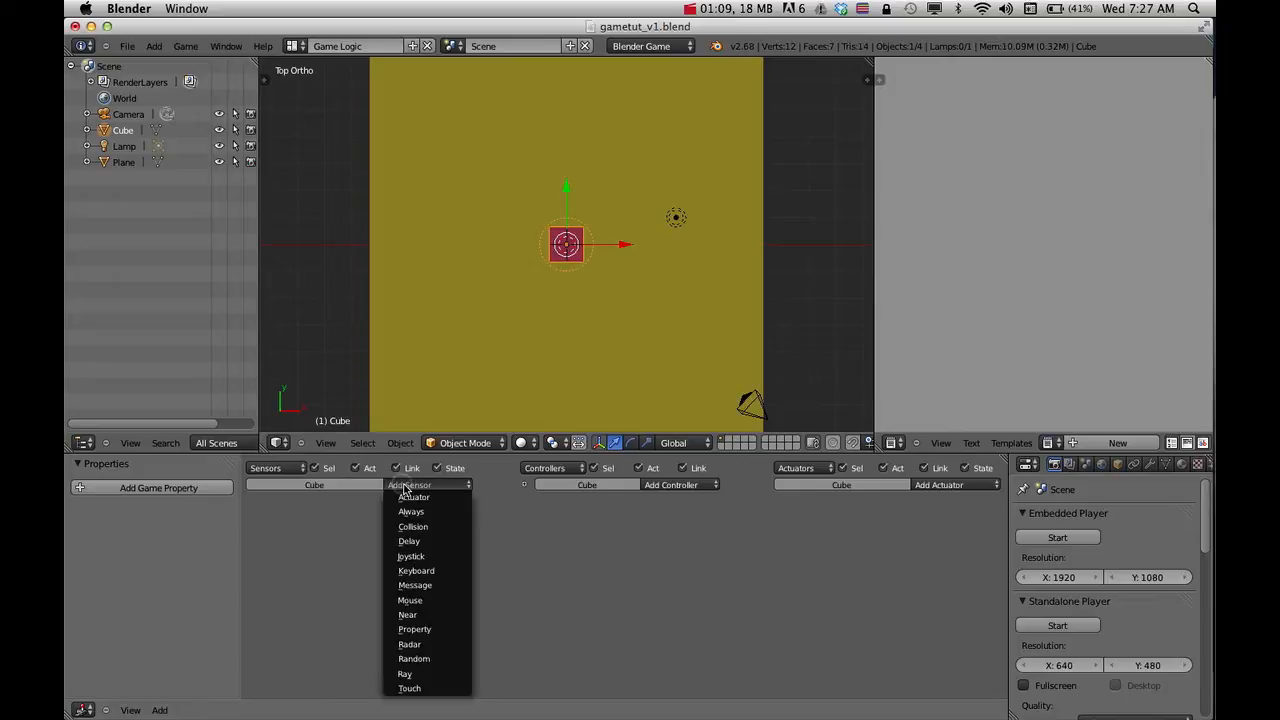
pyautogui.click(415, 570)
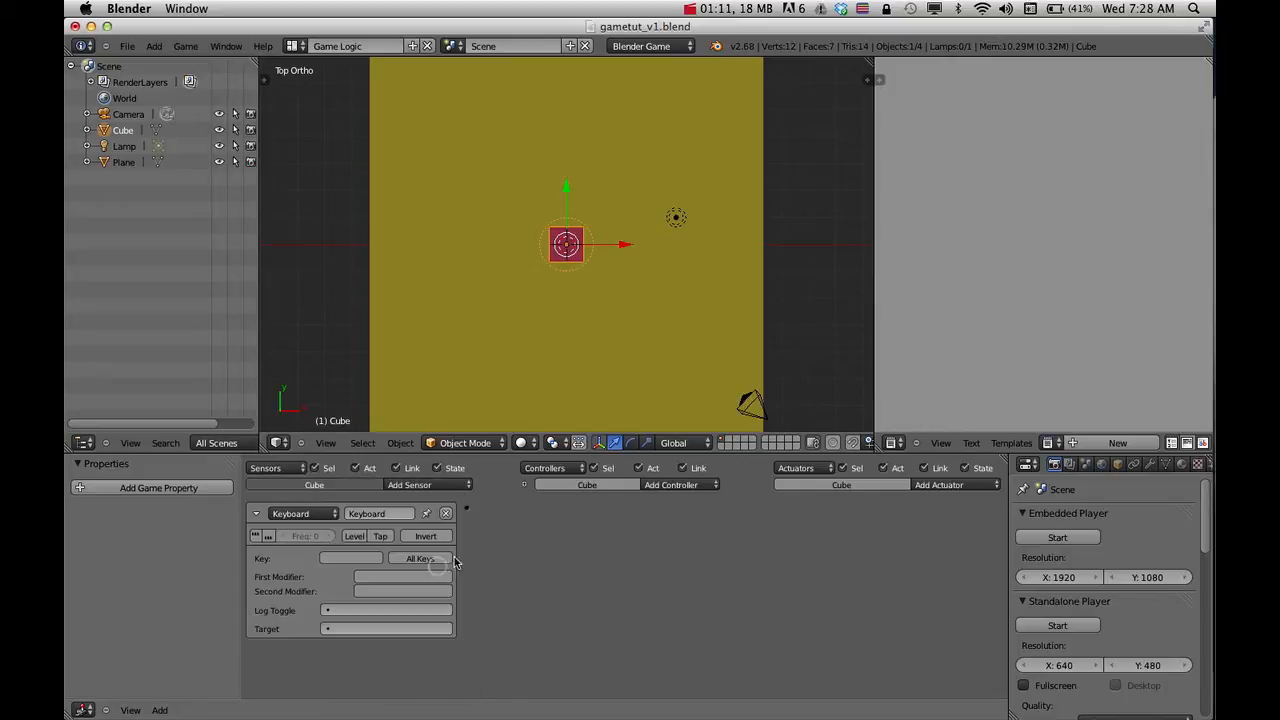
pyautogui.click(677, 484)
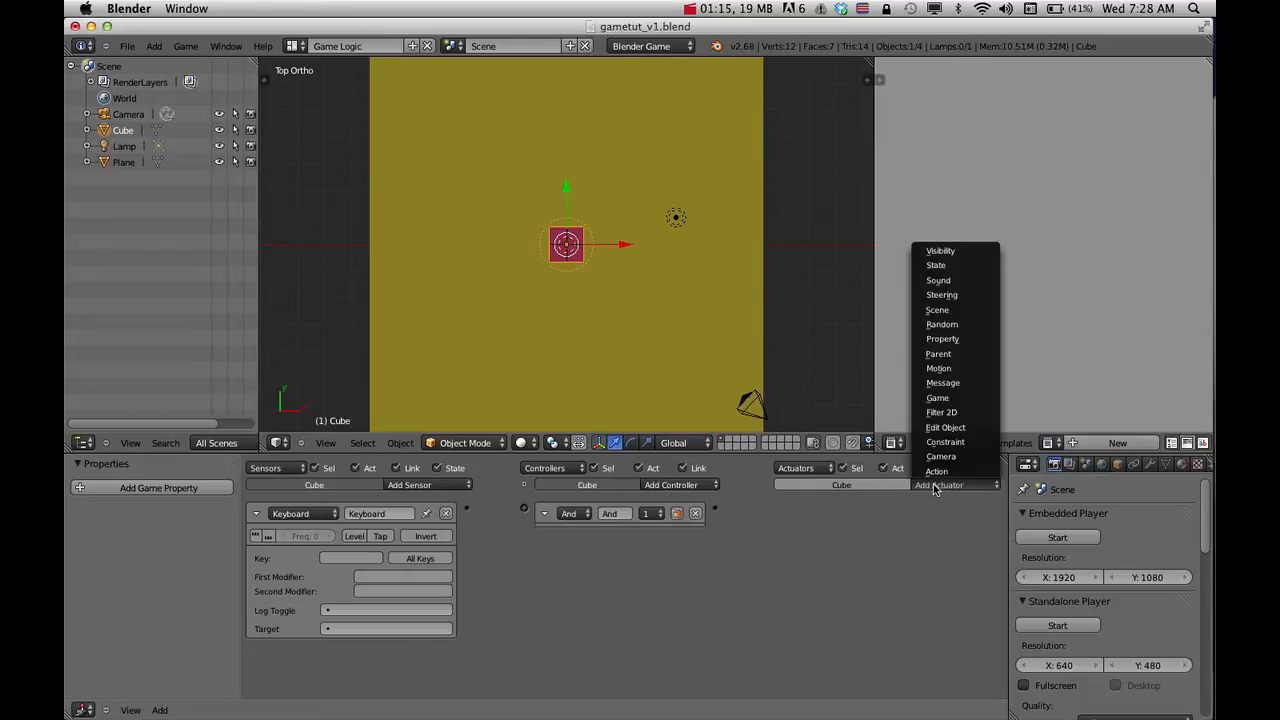
pyautogui.click(938, 368)
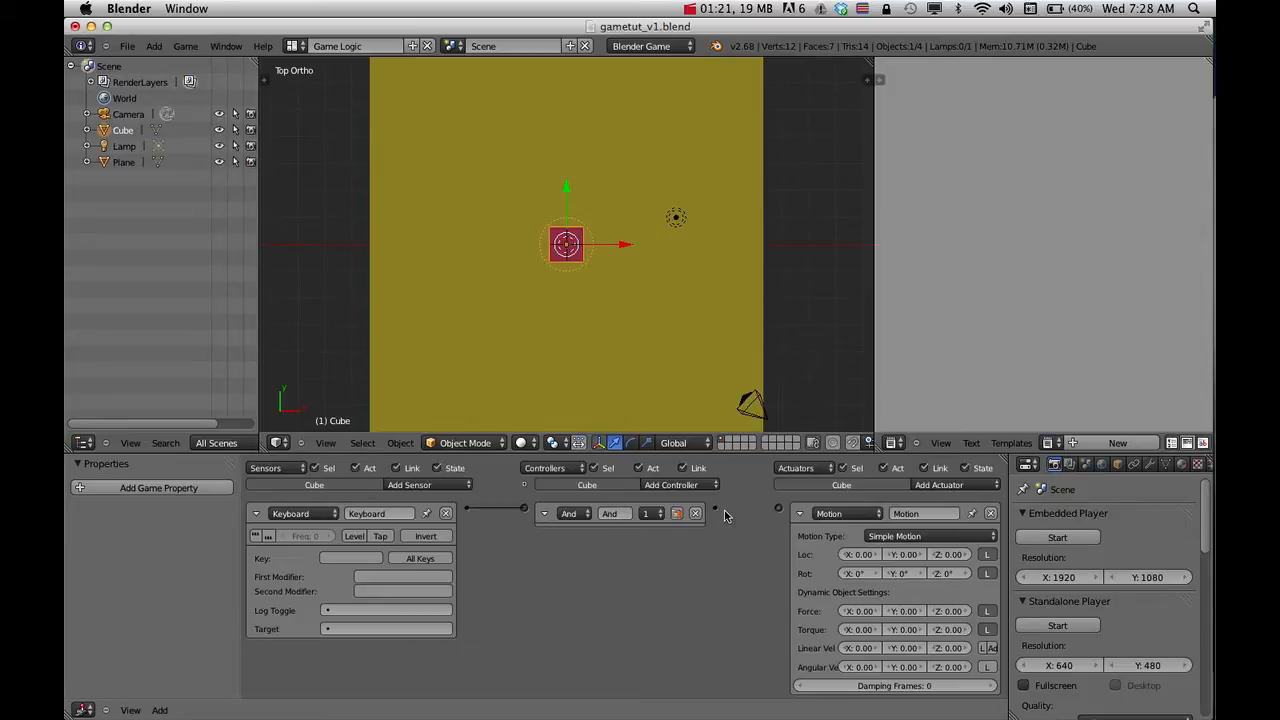
pyautogui.moveTo(723, 512)
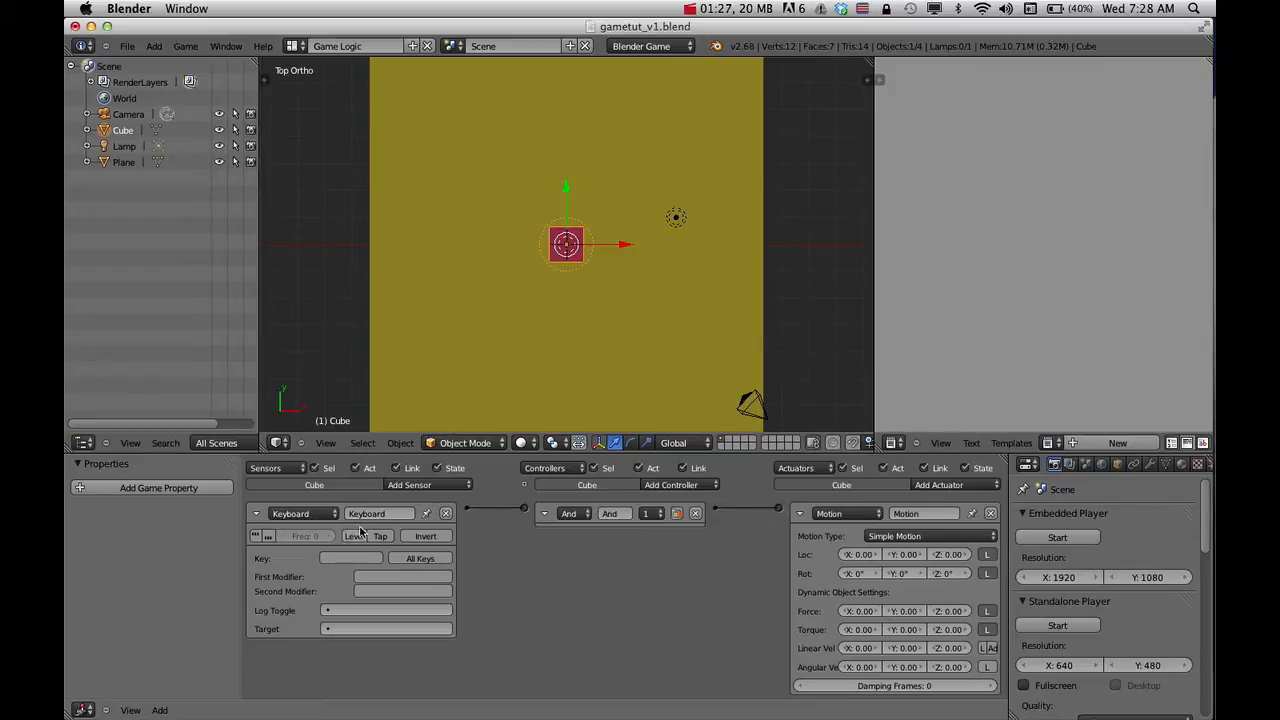
pyautogui.moveTo(345, 558)
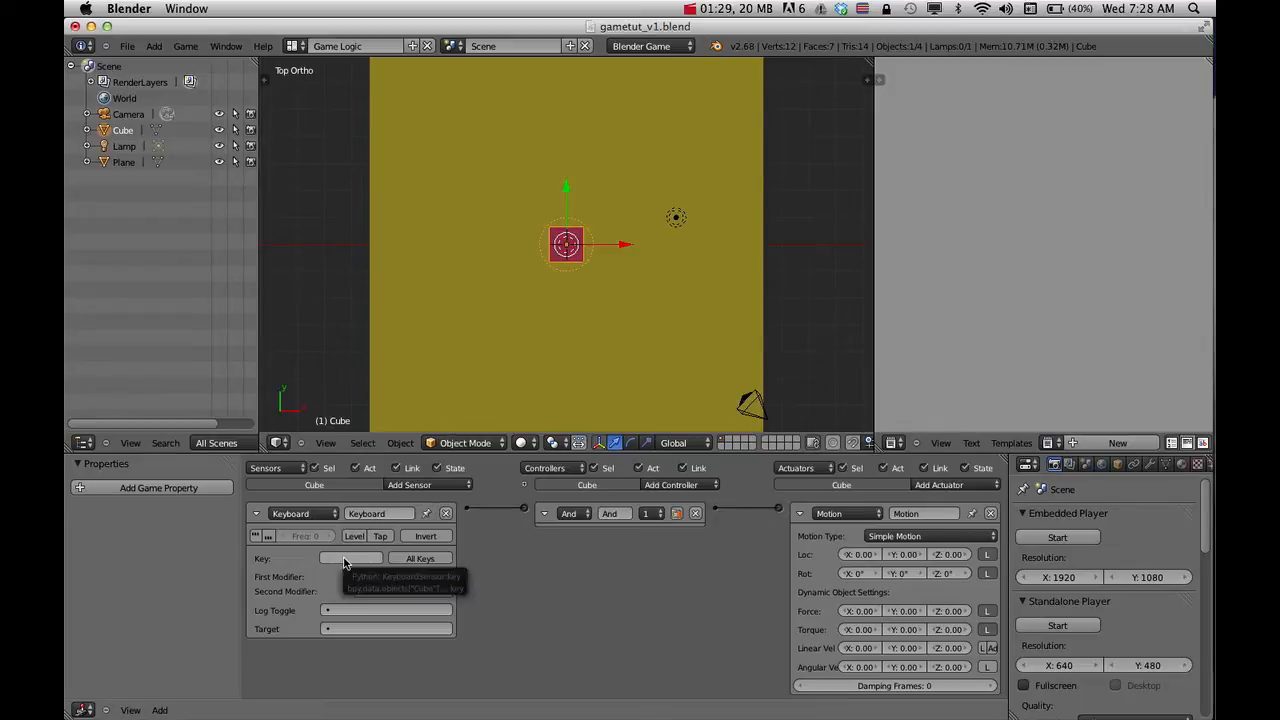
pyautogui.click(350, 558)
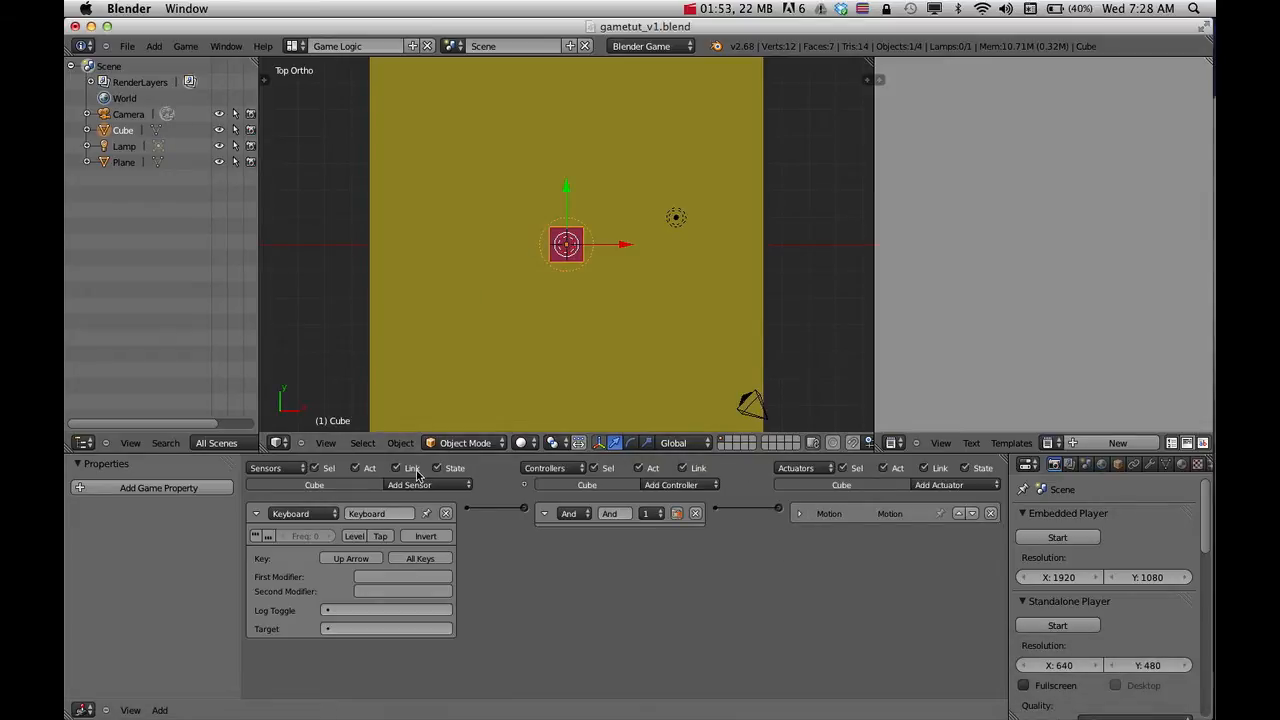
# Step: Add a second Keyboard sensor, And controller and Motion actuator moving -0.10 on Y
pyautogui.click(256, 513)
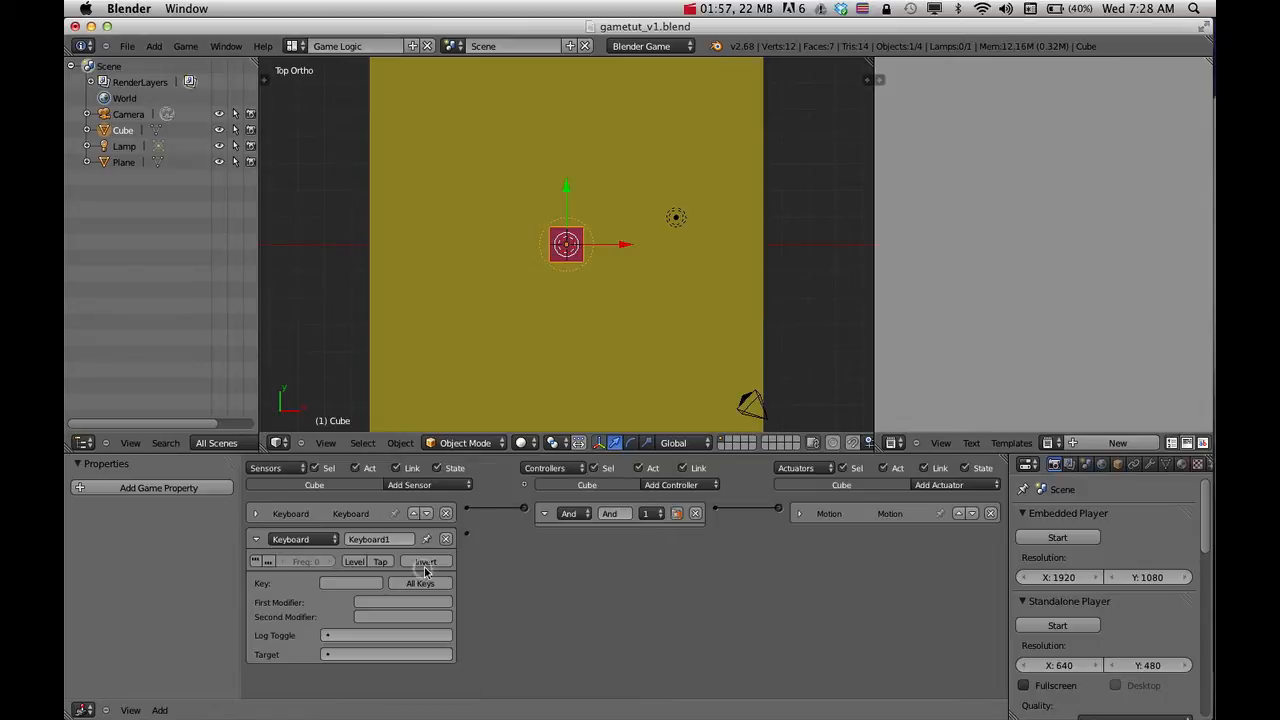
pyautogui.click(670, 485)
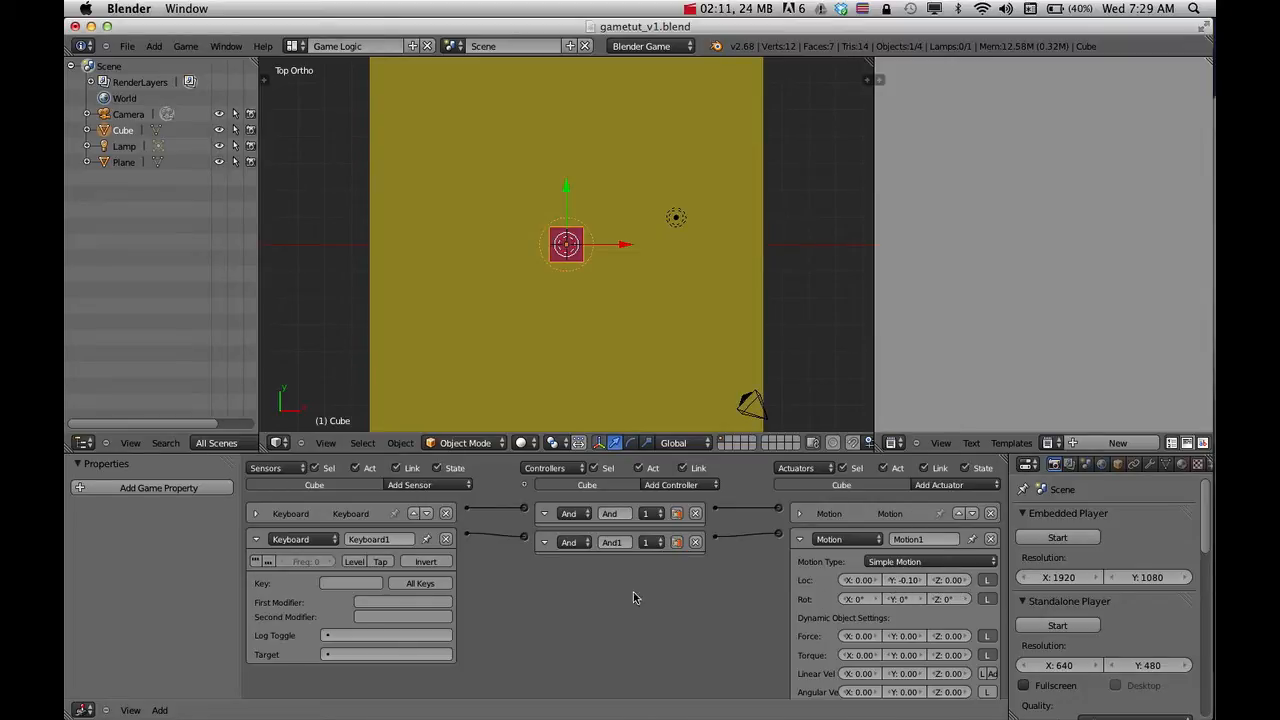
pyautogui.click(351, 583)
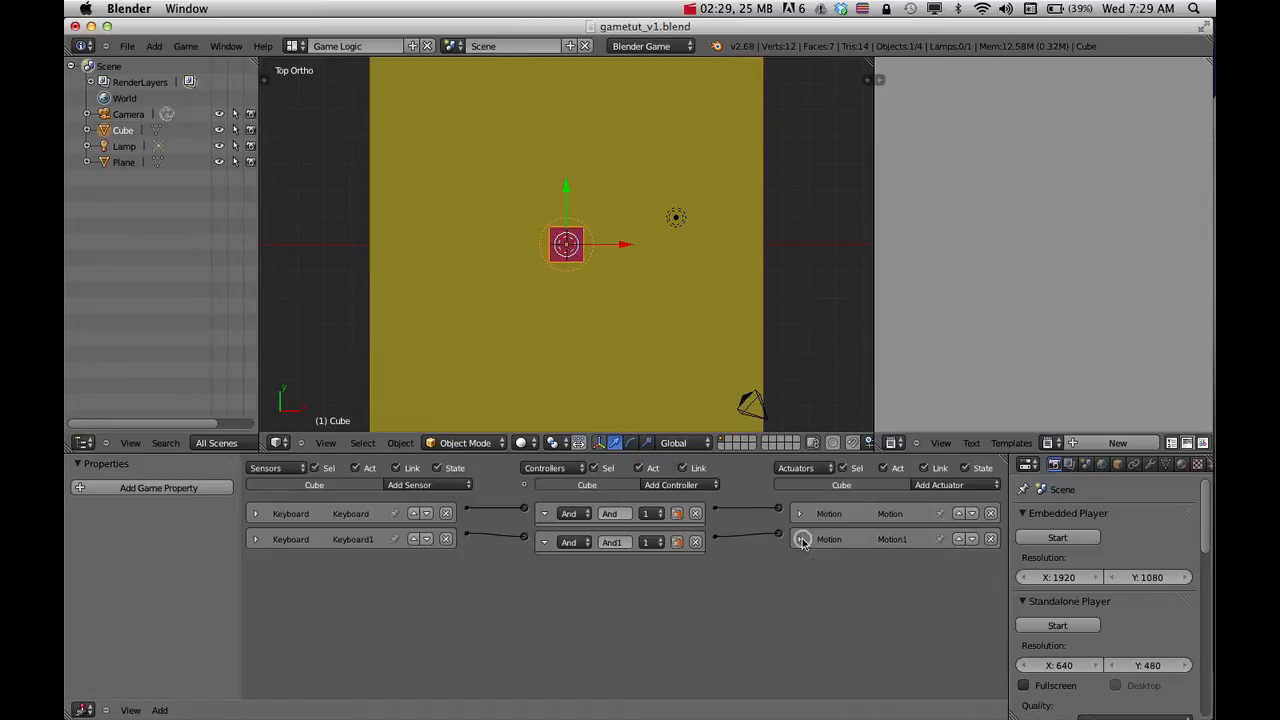
# Step: Add a third Keyboard sensor, three more And controllers and a third Motion actuator
pyautogui.click(420, 485)
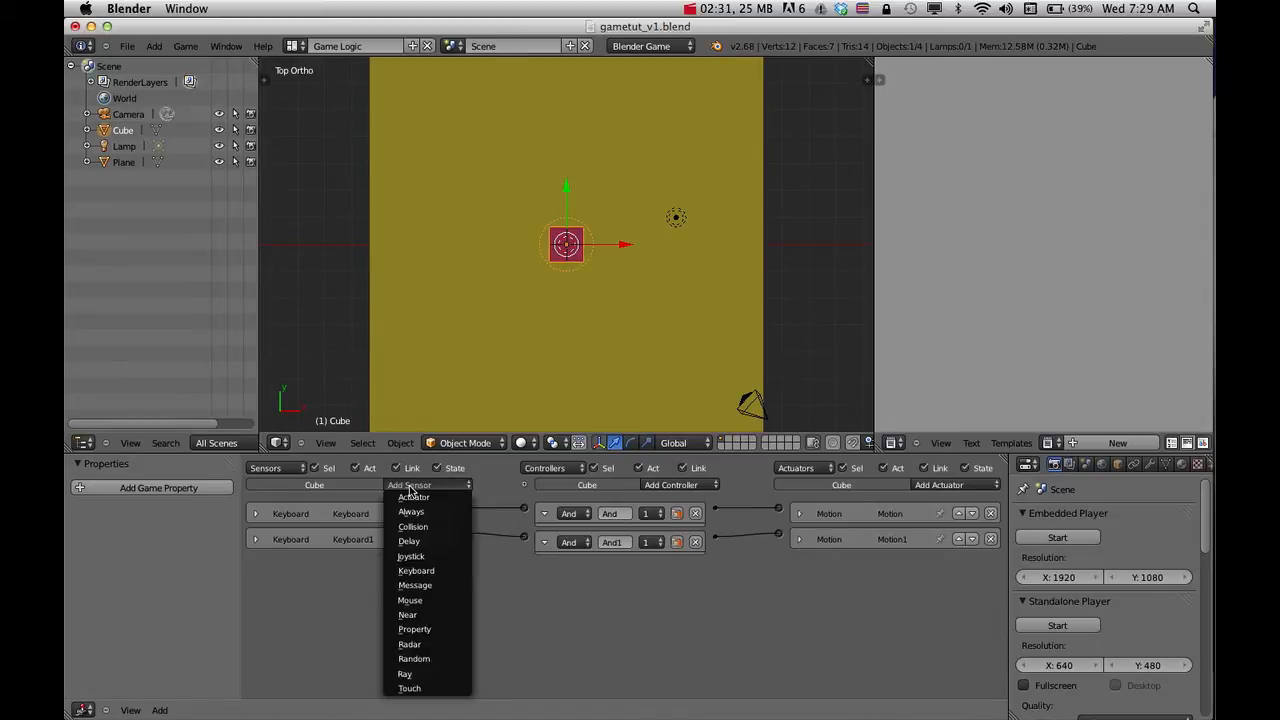
pyautogui.click(416, 570)
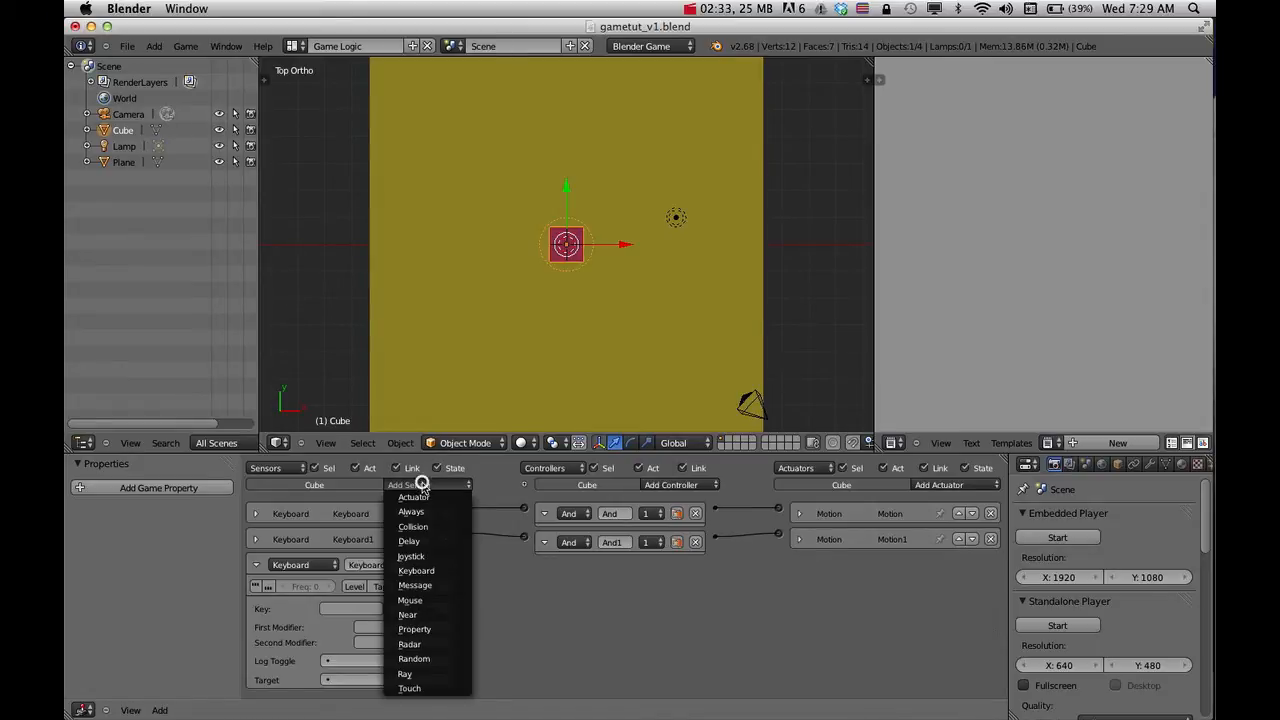
pyautogui.click(416, 570)
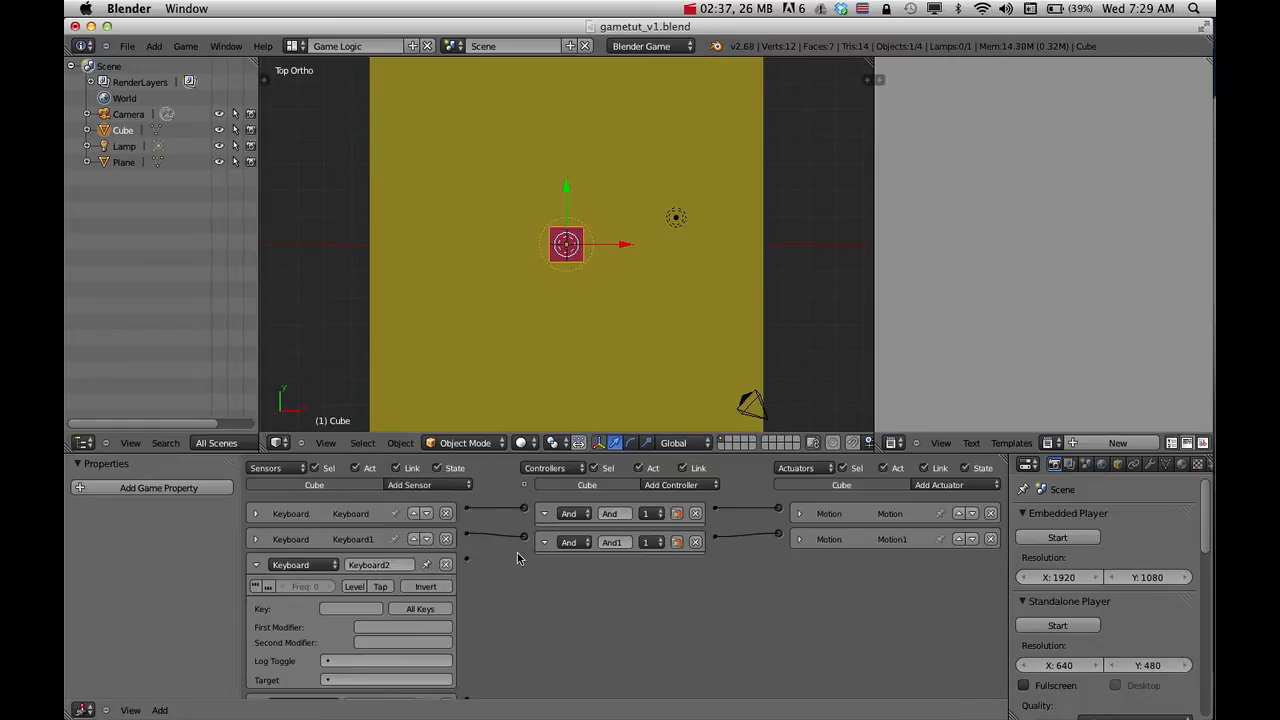
pyautogui.click(672, 484)
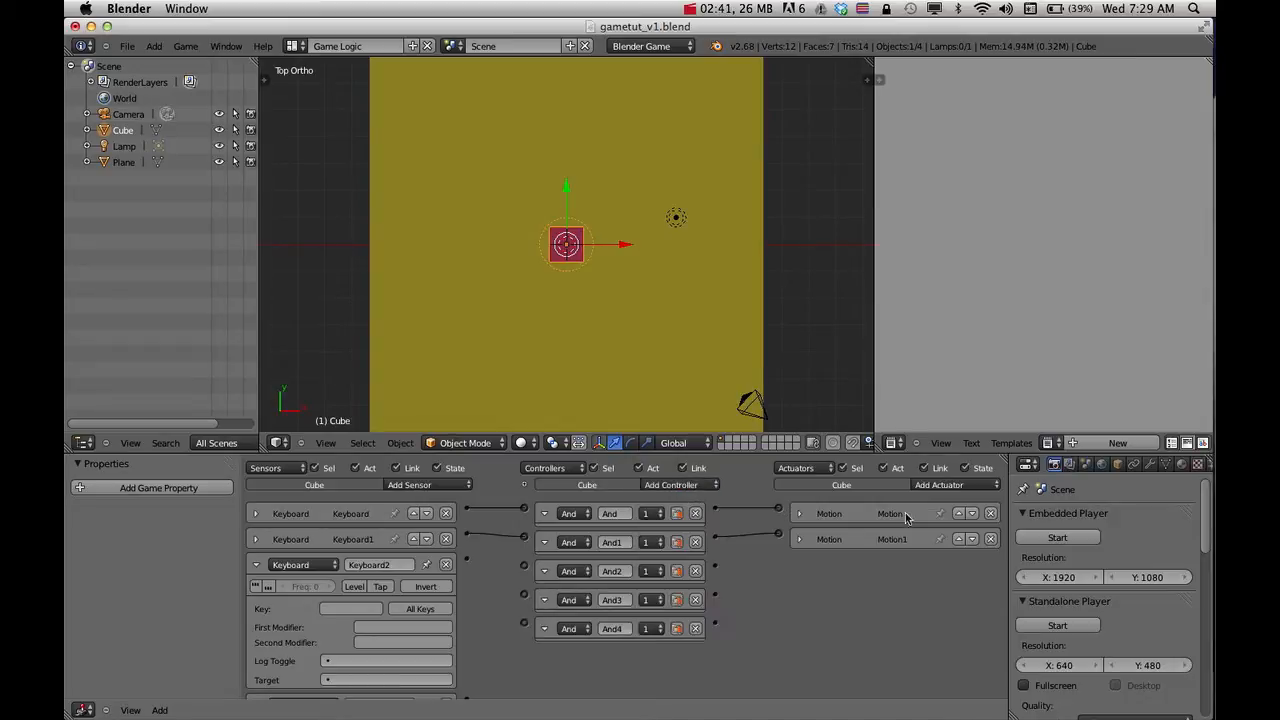
pyautogui.click(954, 484)
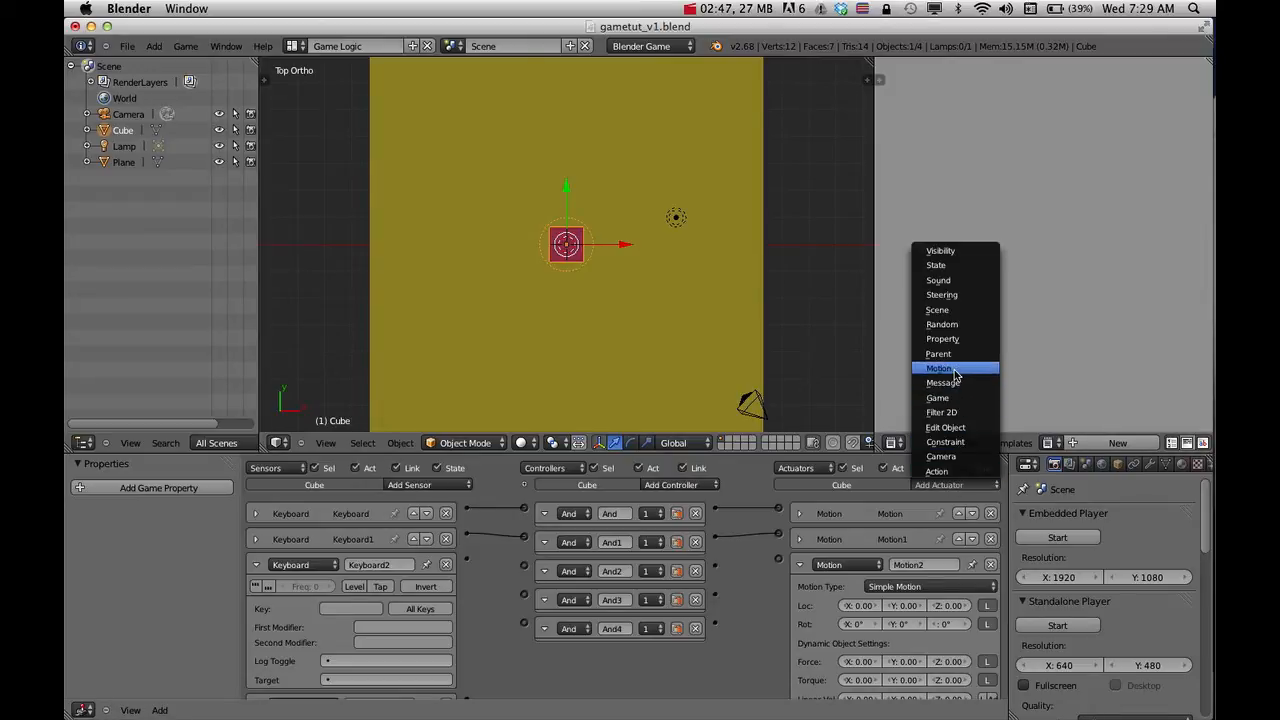
pyautogui.moveTo(965, 427)
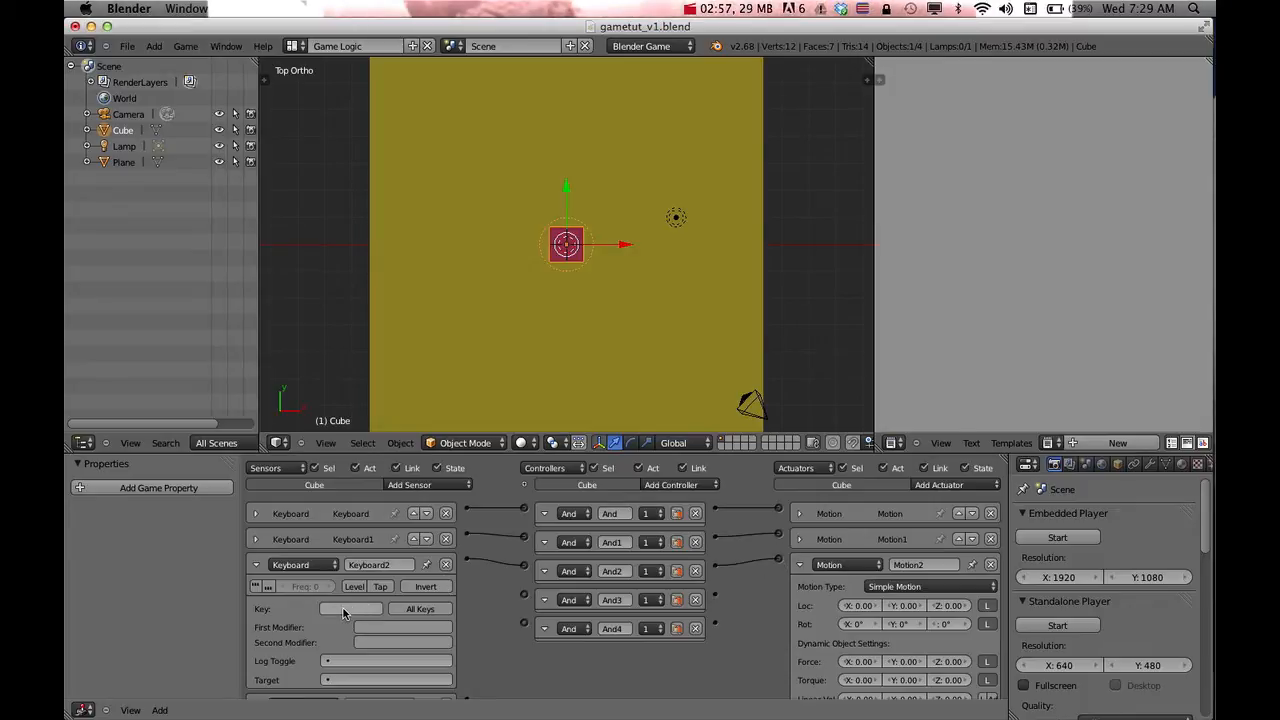
# Step: Set the third Keyboard sensor's key to Left Arrow
pyautogui.click(350, 608)
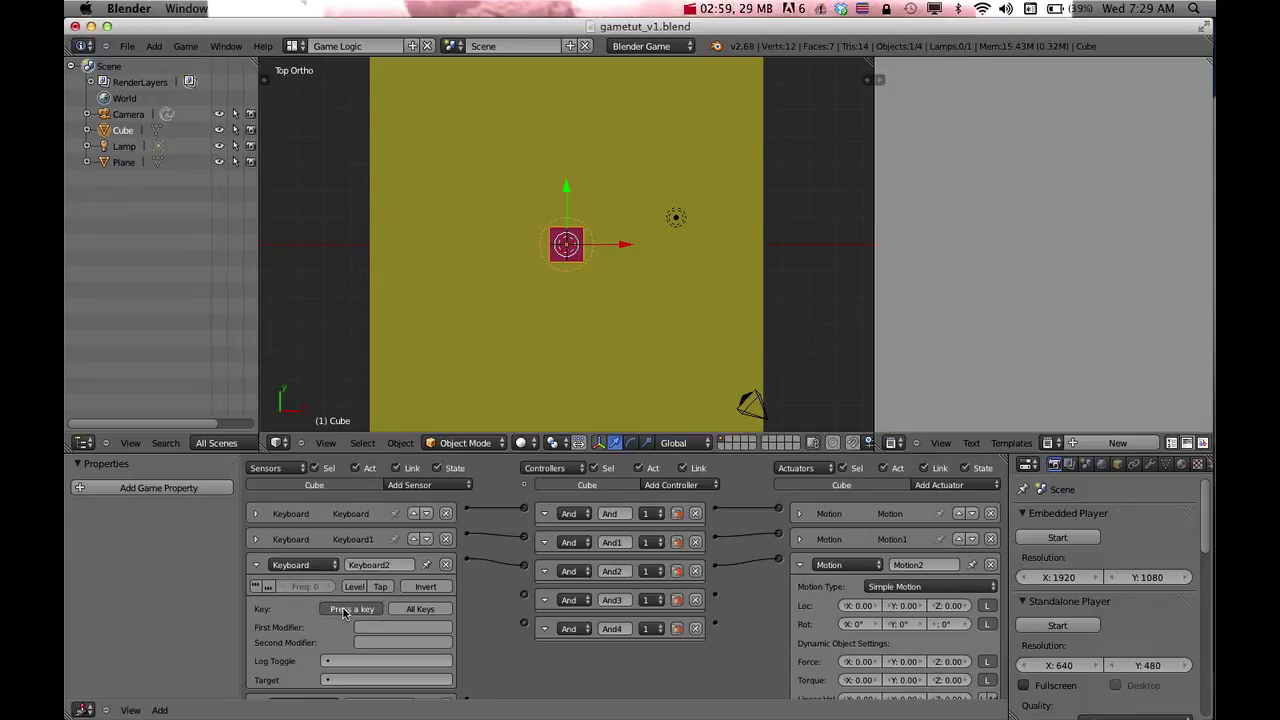
pyautogui.click(351, 608)
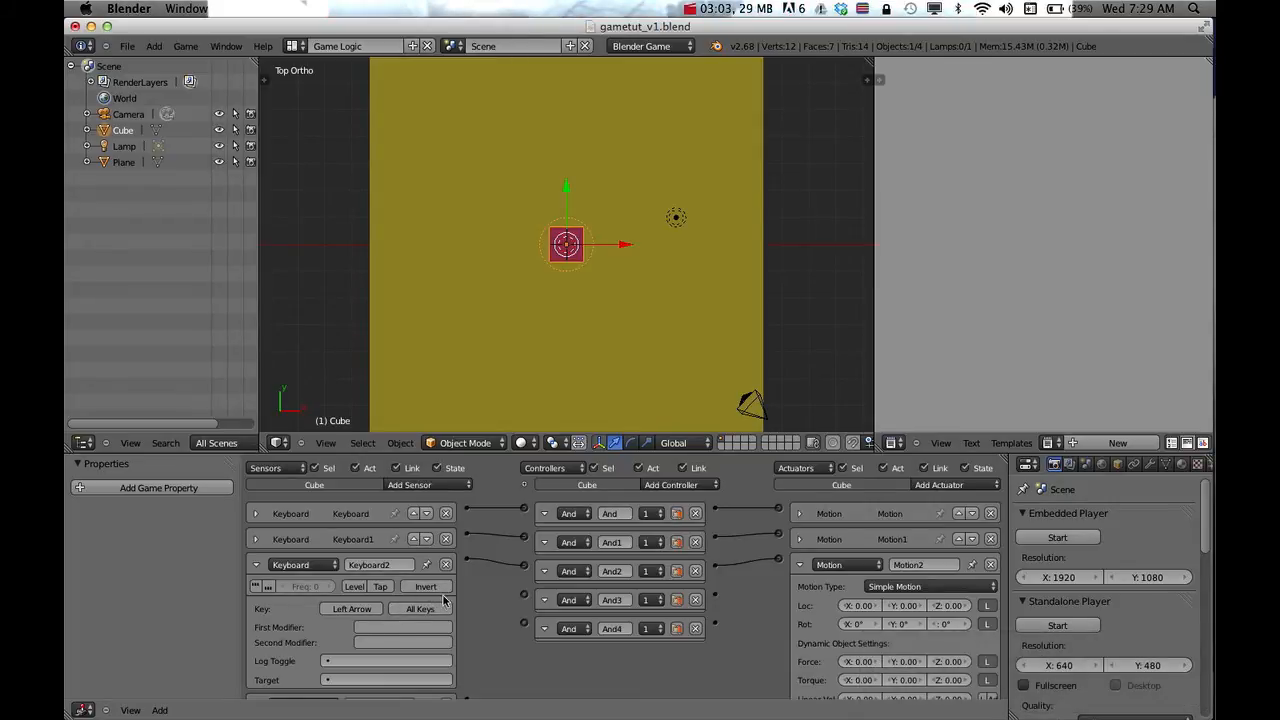
pyautogui.moveTo(770, 607)
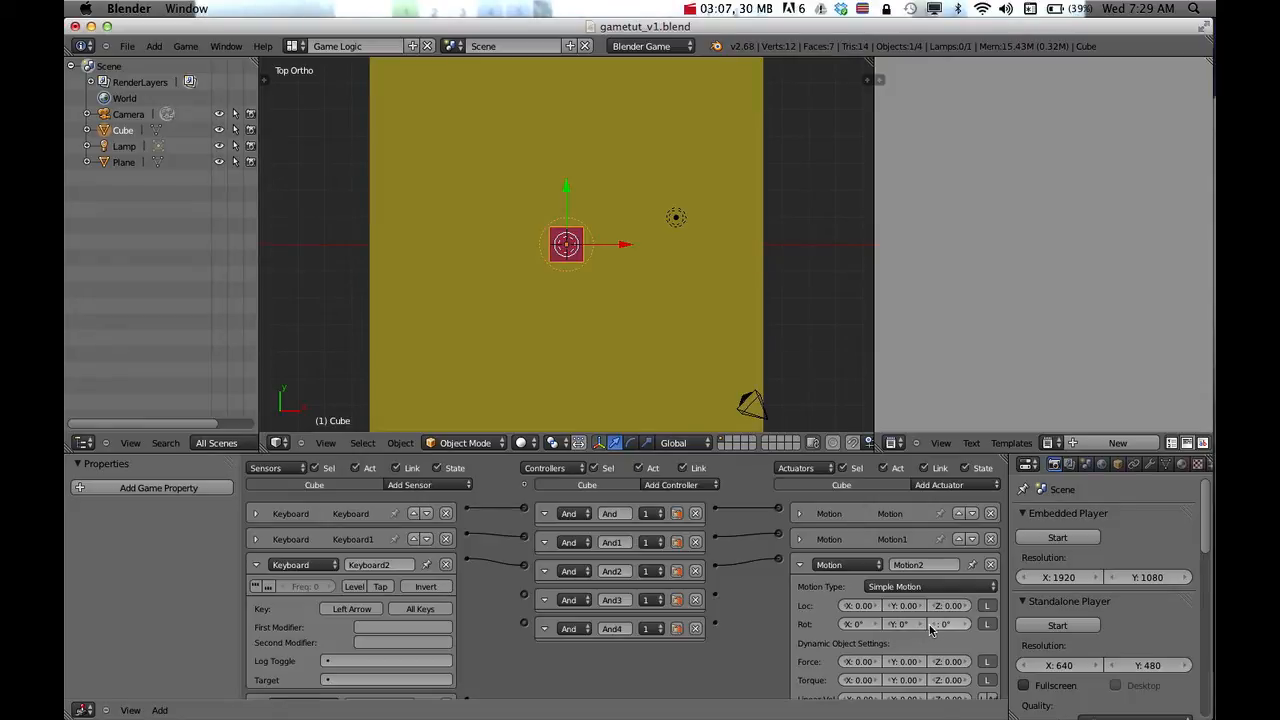
pyautogui.moveTo(953, 626)
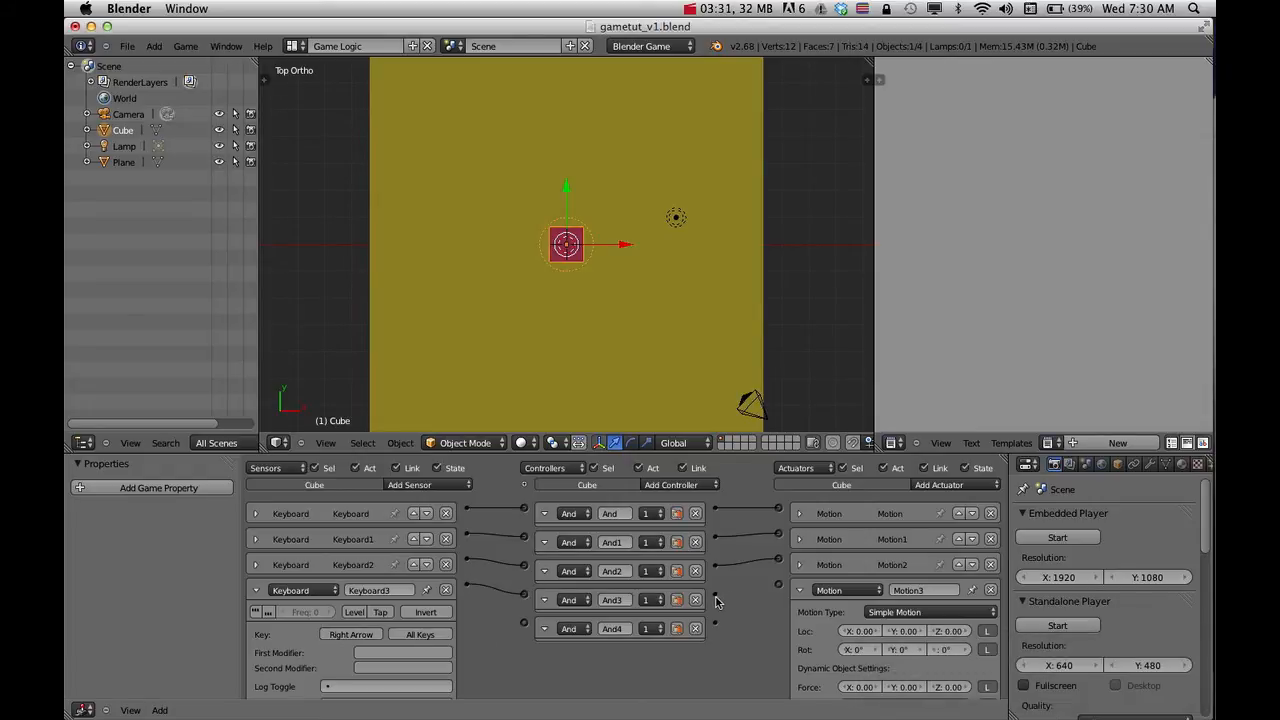
pyautogui.moveTo(905, 635)
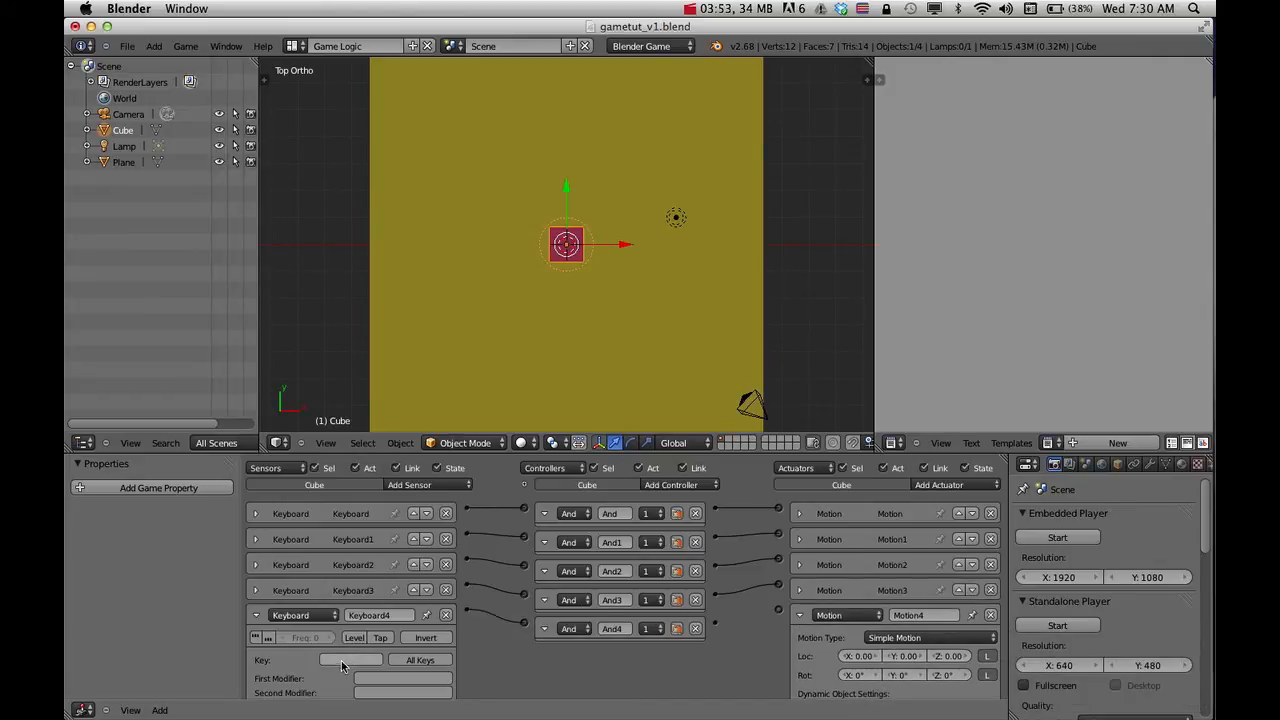
# Step: Set the fifth Keyboard sensor to Spacebar and its Motion actuator to 0.10 on Z
pyautogui.click(350, 660)
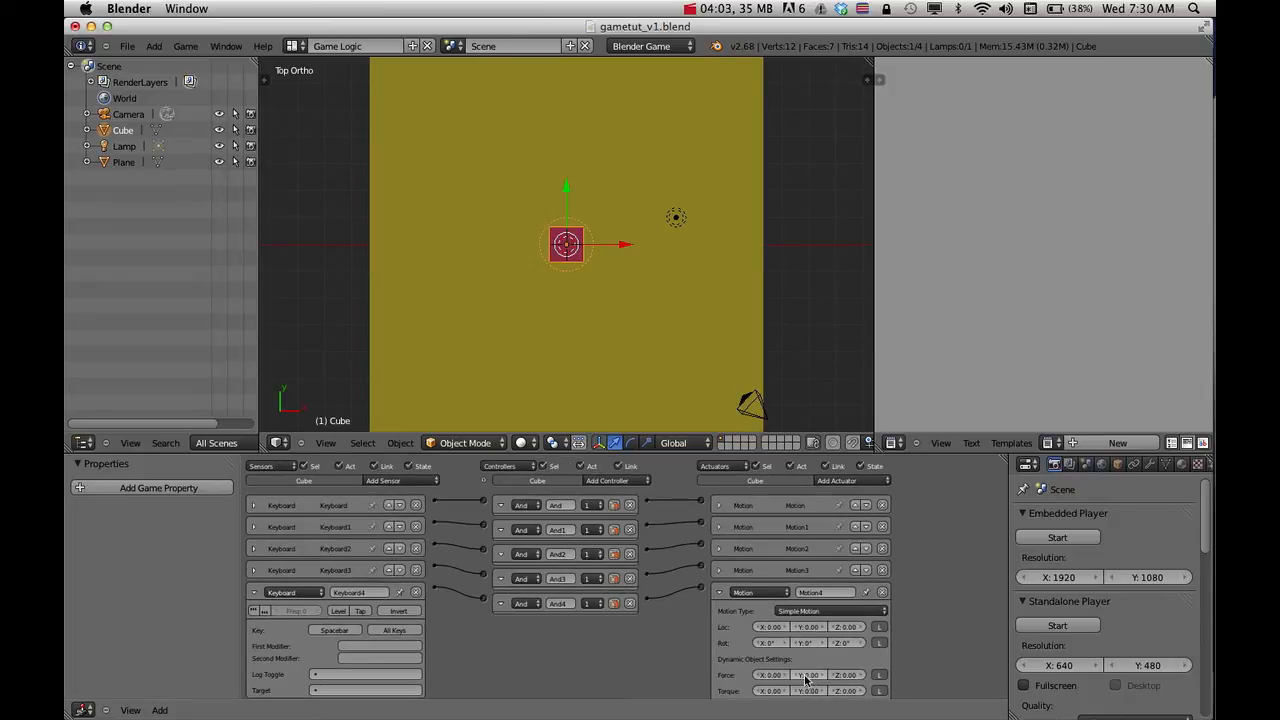
pyautogui.moveTo(858, 668)
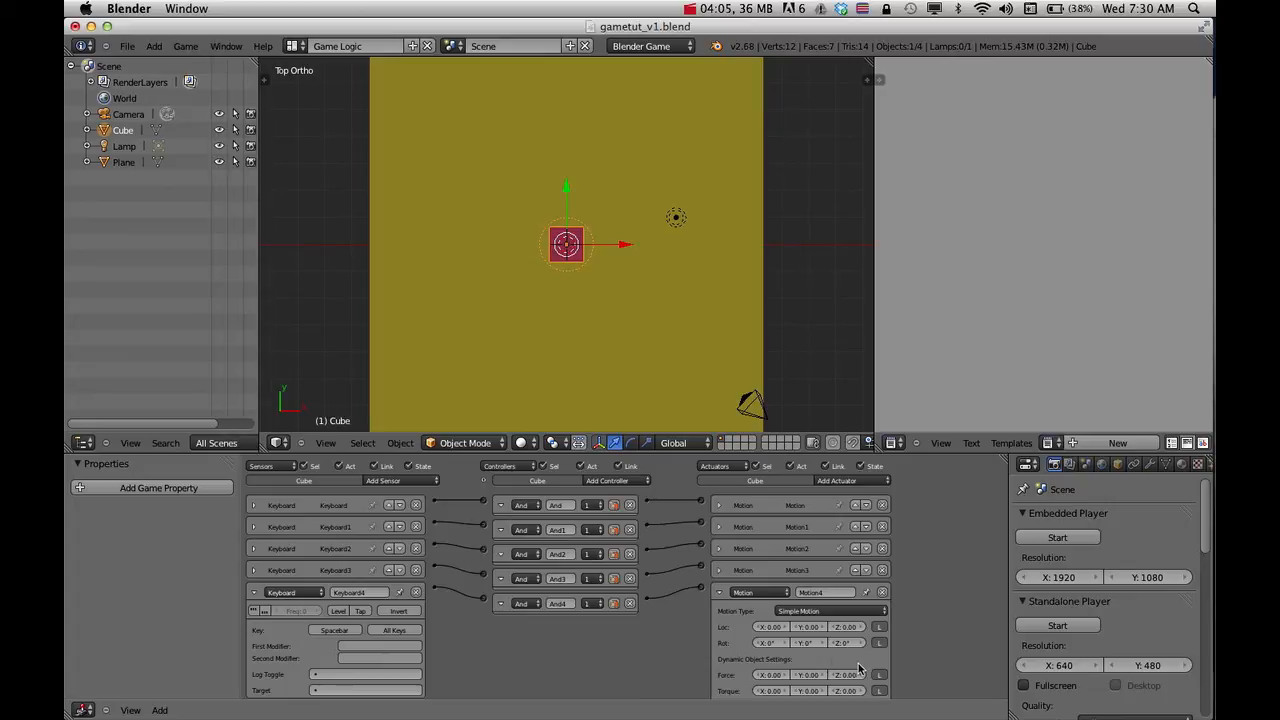
pyautogui.moveTo(814, 655)
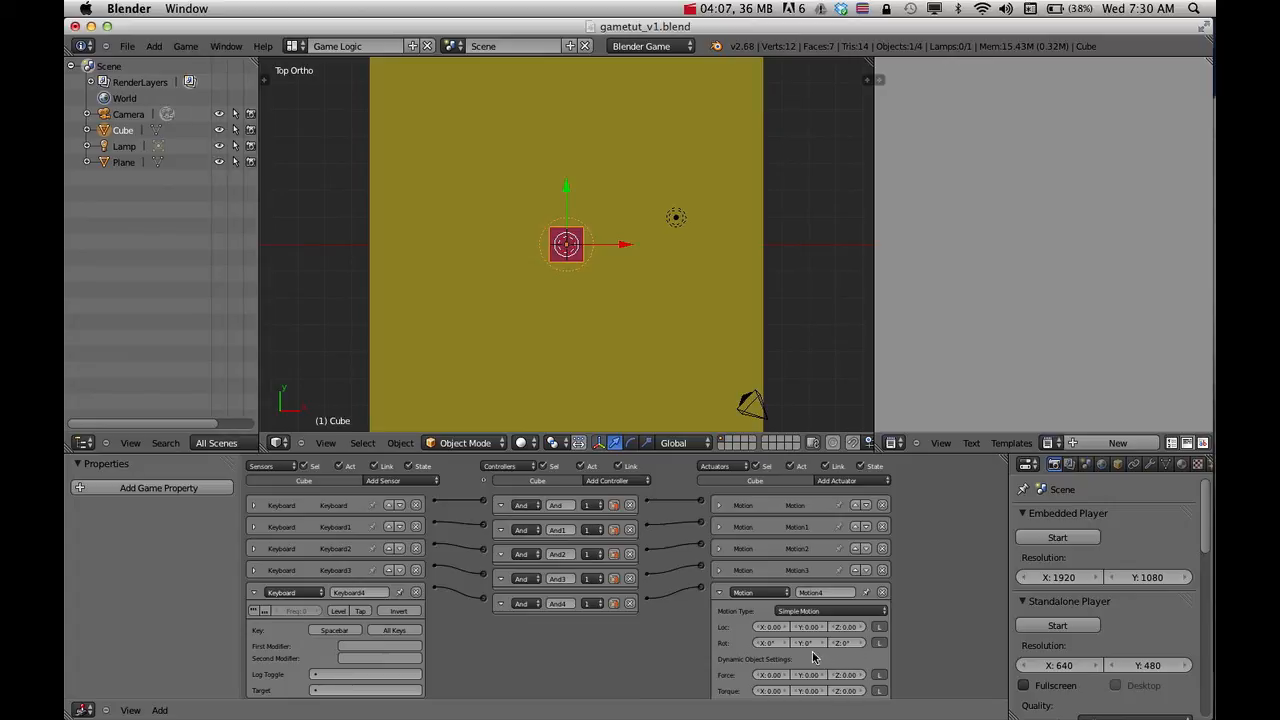
pyautogui.click(847, 626)
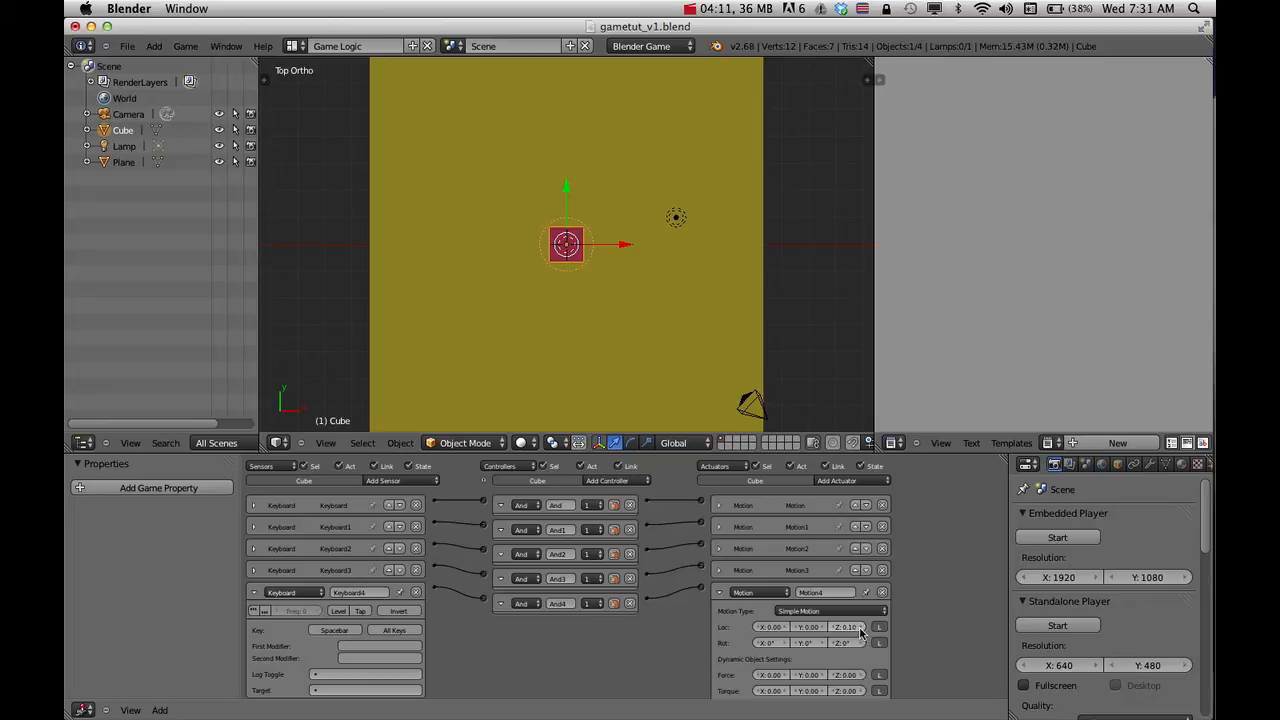
pyautogui.moveTo(654, 359)
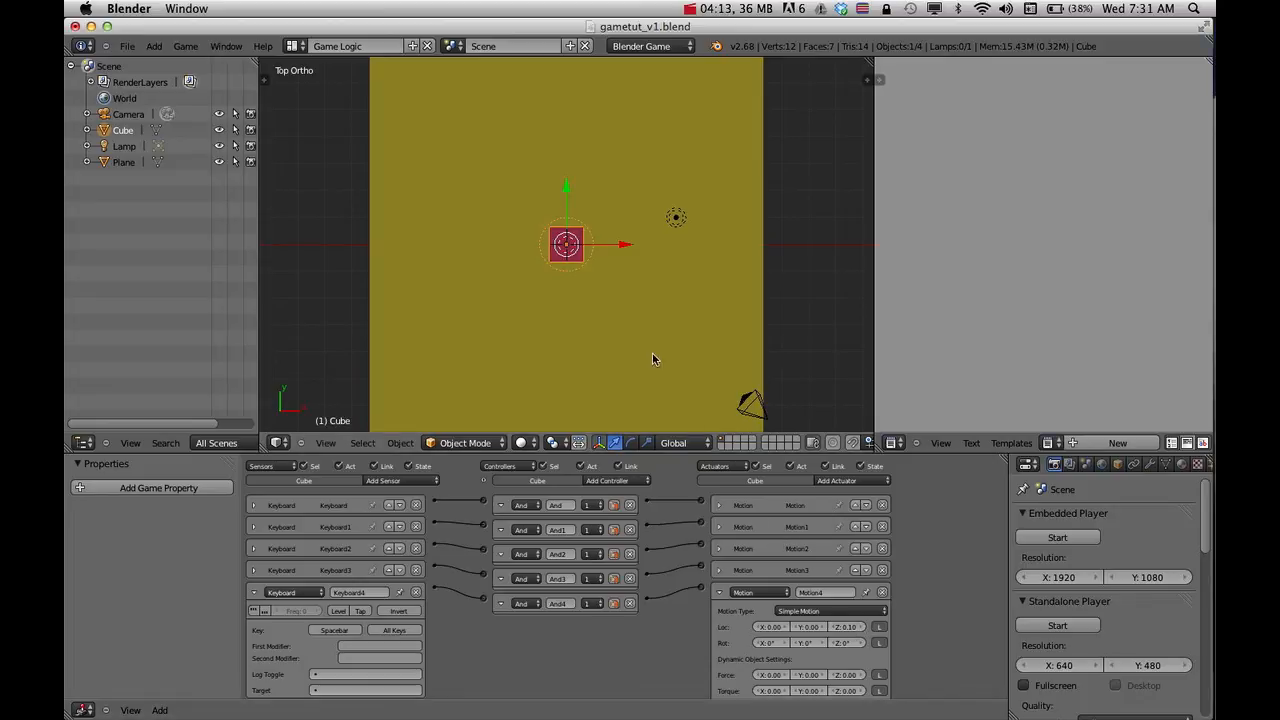